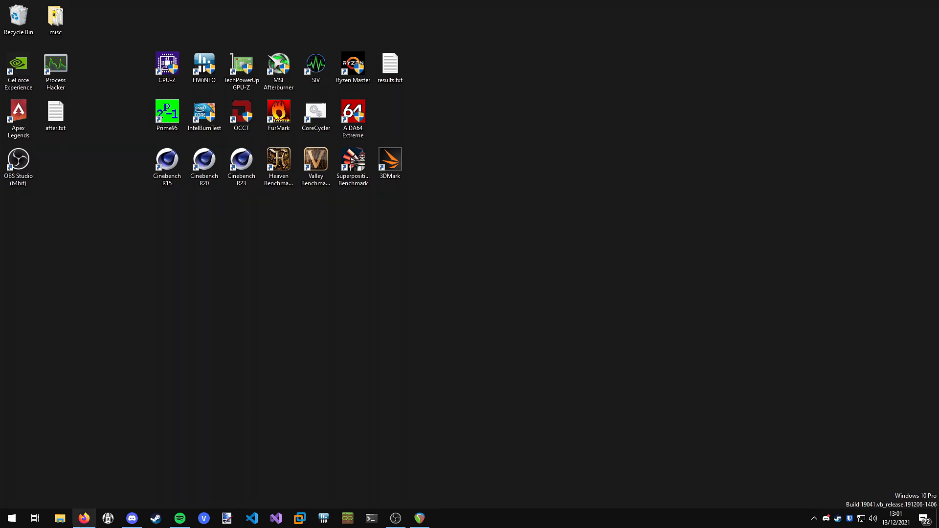
- Bring up multimc.org in Firefox, go to Download & Install and choose the Windows (32/64-bit) download
{"action": "left_click", "coordinate": [84, 518]}
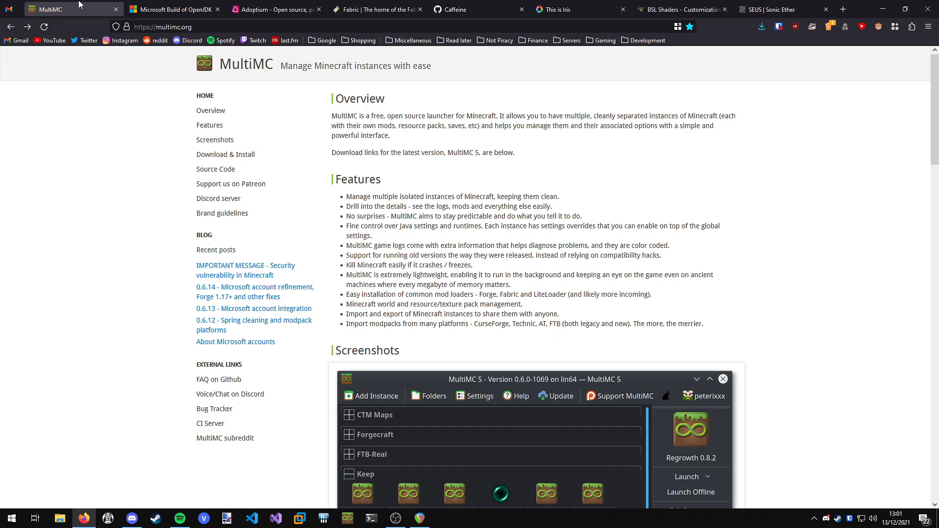
{"action": "mouse_move", "coordinate": [368, 170]}
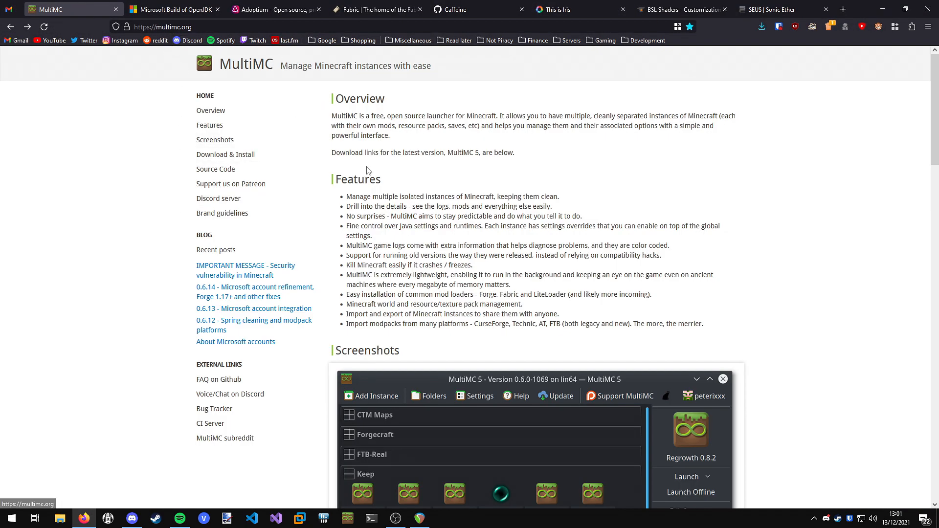
{"action": "scroll", "scroll_direction": "down", "scroll_amount": 3}
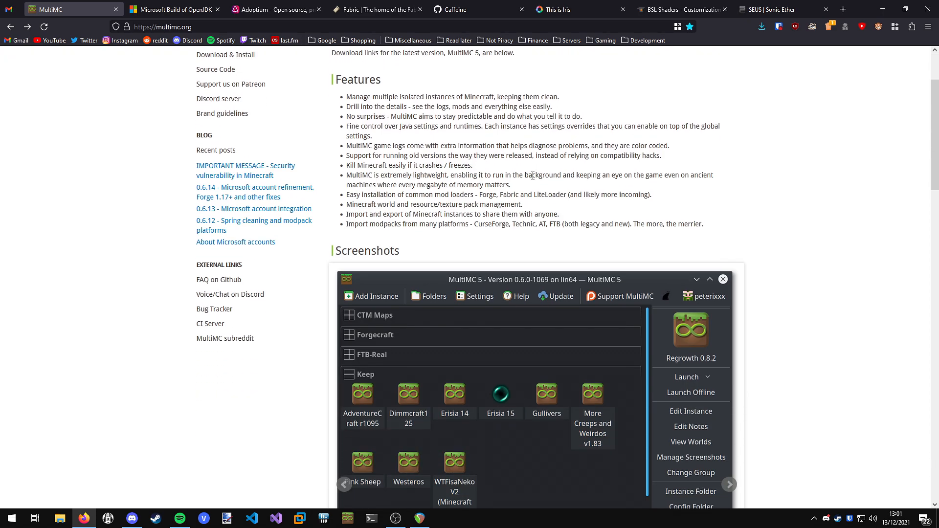
{"action": "mouse_move", "coordinate": [614, 290]}
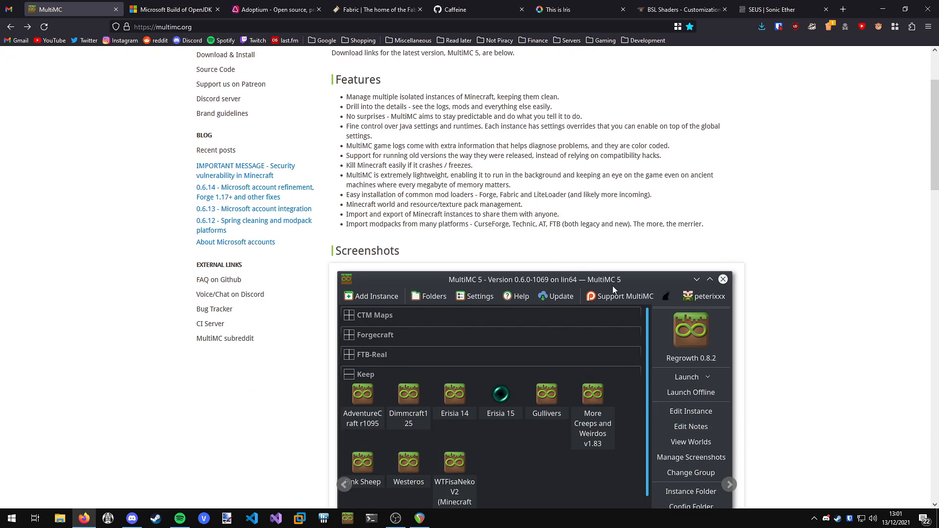
{"action": "scroll", "scroll_direction": "up", "scroll_amount": 3}
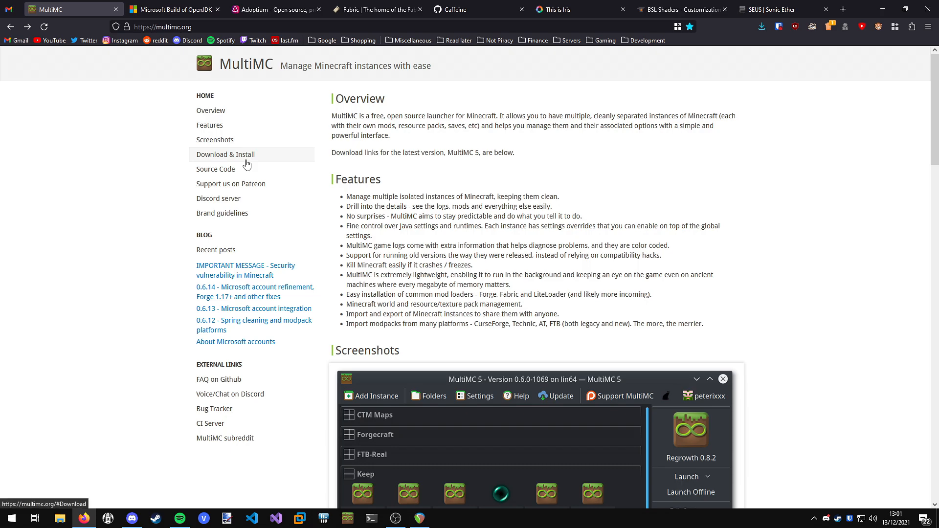
{"action": "left_click", "coordinate": [225, 154]}
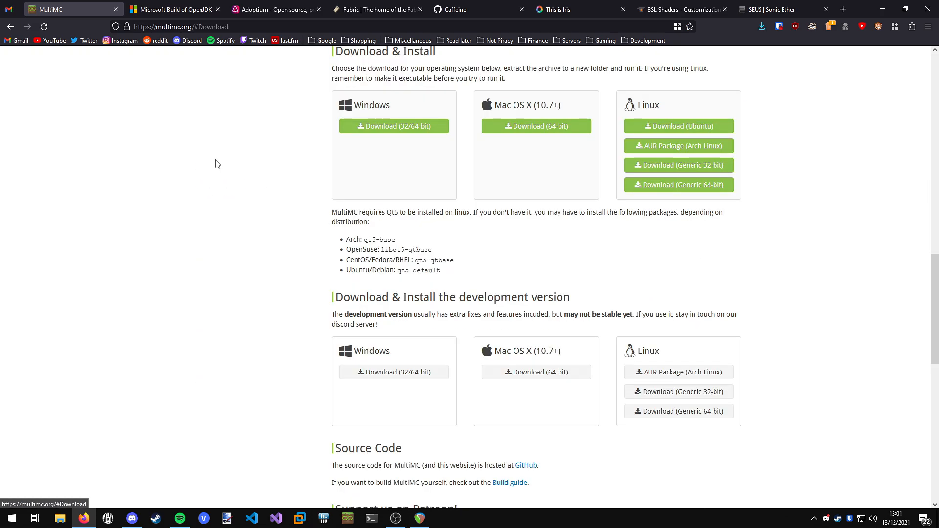
{"action": "mouse_move", "coordinate": [388, 128]}
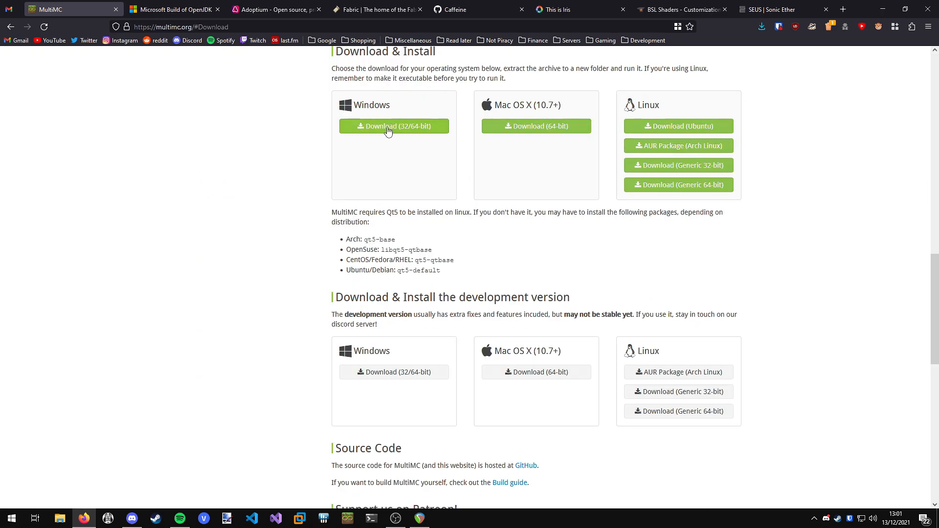
{"action": "left_click", "coordinate": [393, 126]}
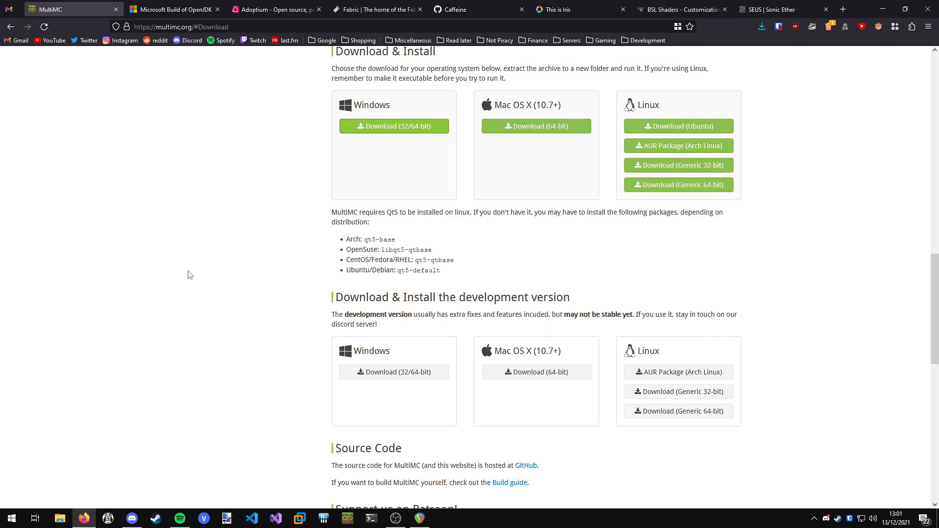
{"action": "mouse_move", "coordinate": [184, 273]}
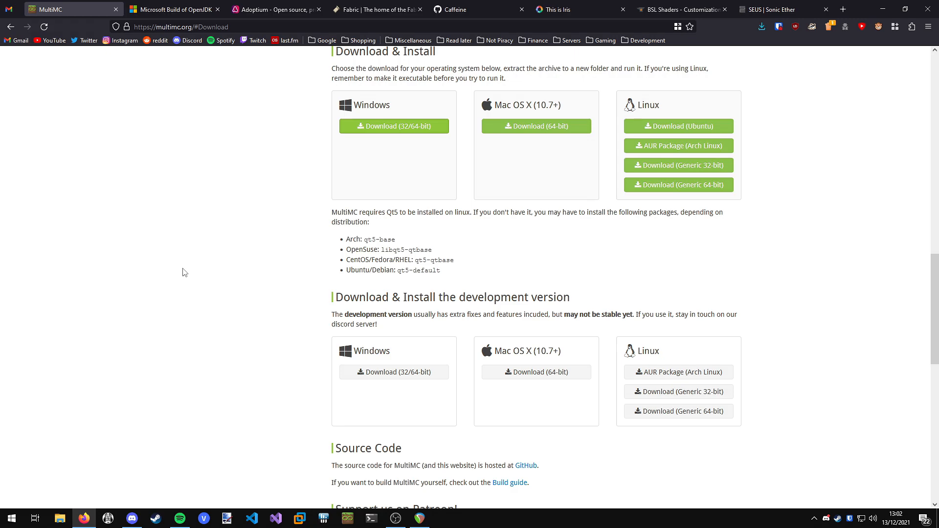
{"action": "mouse_move", "coordinate": [188, 187]}
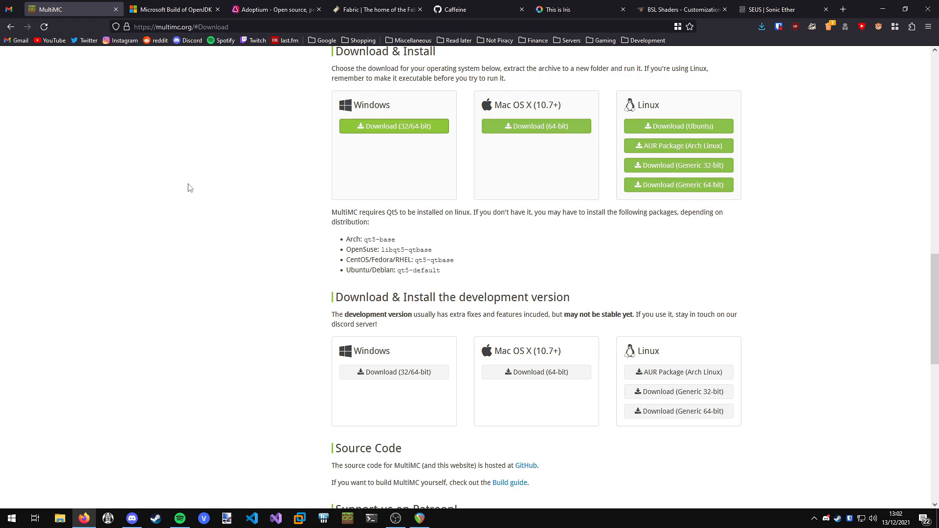
- On the Microsoft OpenJDK site, show the OpenJDK 17 download table and point out the Windows x64 msi row
{"action": "left_click", "coordinate": [174, 8]}
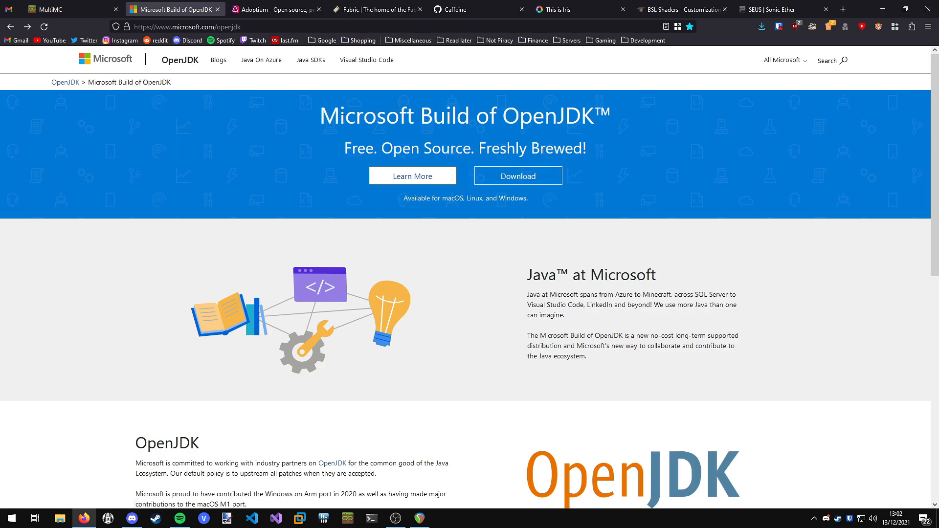
{"action": "left_click", "coordinate": [517, 175]}
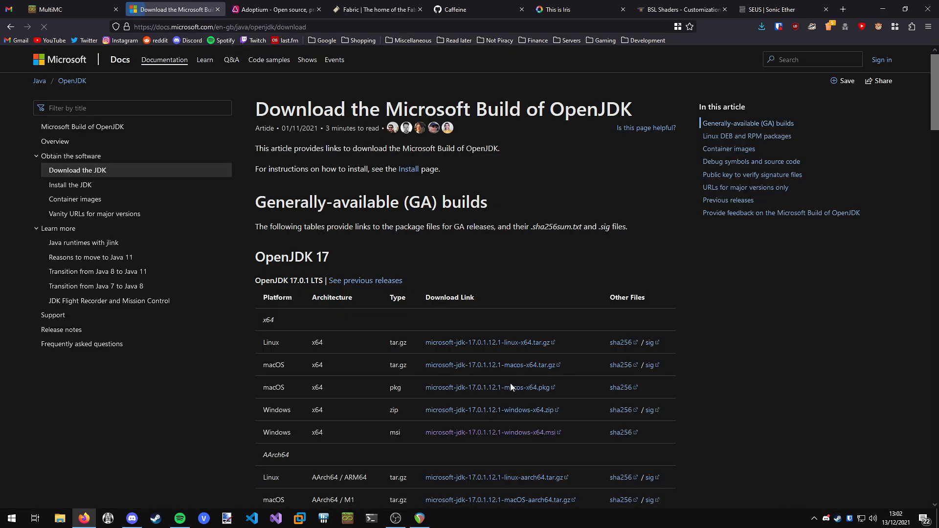
{"action": "scroll", "scroll_direction": "down", "scroll_amount": 3}
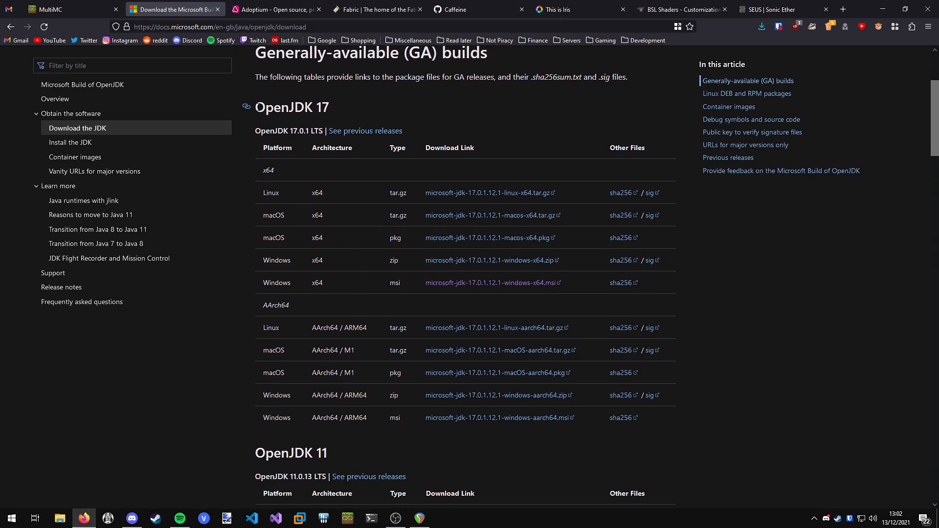
{"action": "mouse_move", "coordinate": [369, 118]}
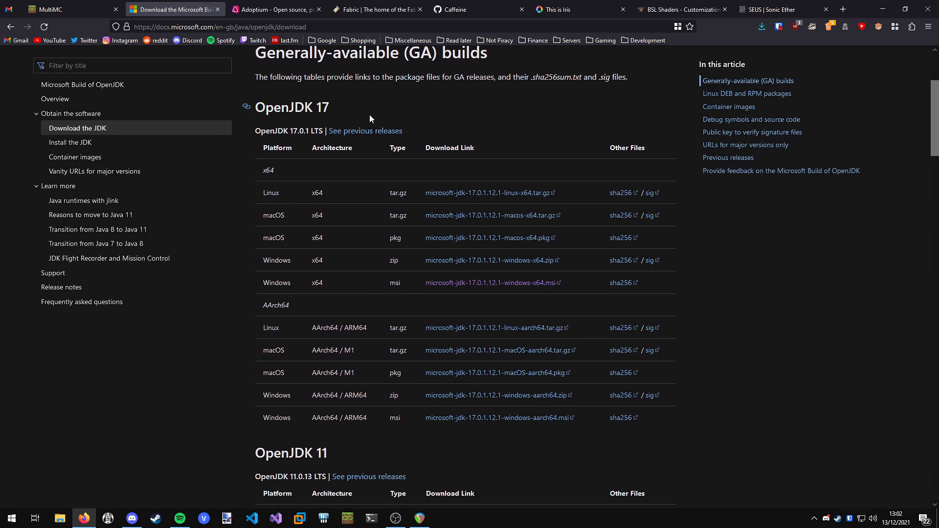
{"action": "double_click", "coordinate": [275, 283]}
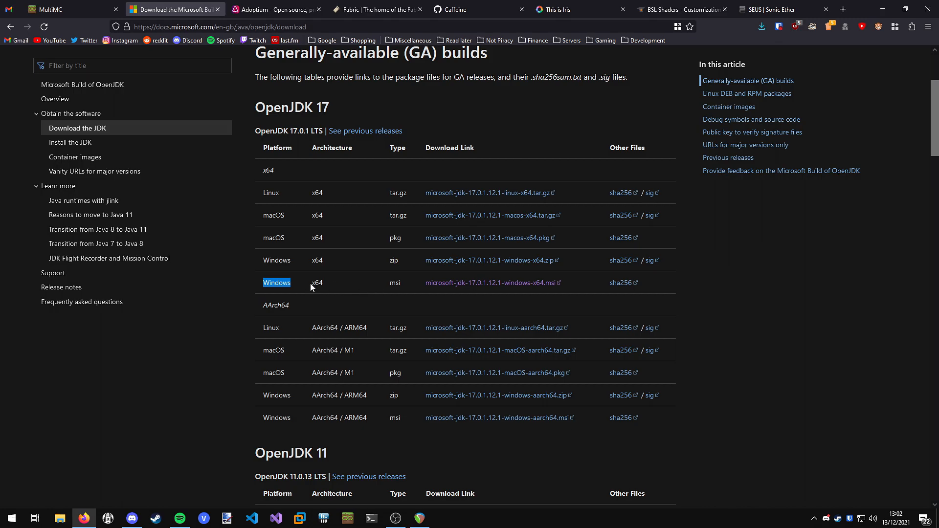
{"action": "mouse_move", "coordinate": [491, 281]}
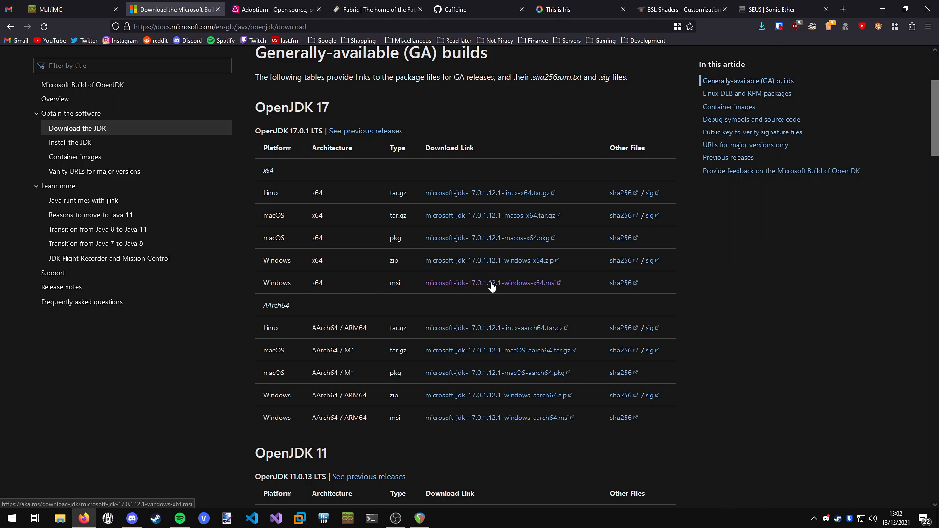
{"action": "mouse_move", "coordinate": [482, 288]}
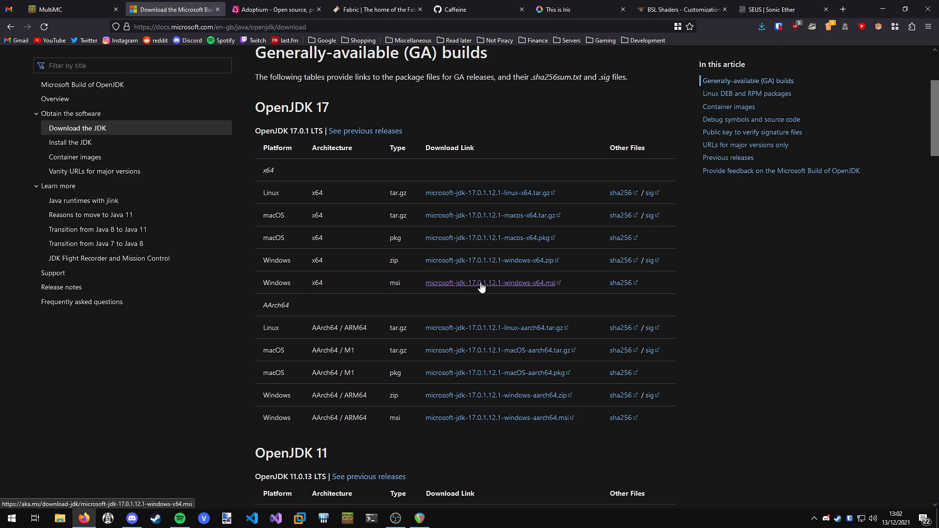
{"action": "mouse_move", "coordinate": [465, 238]}
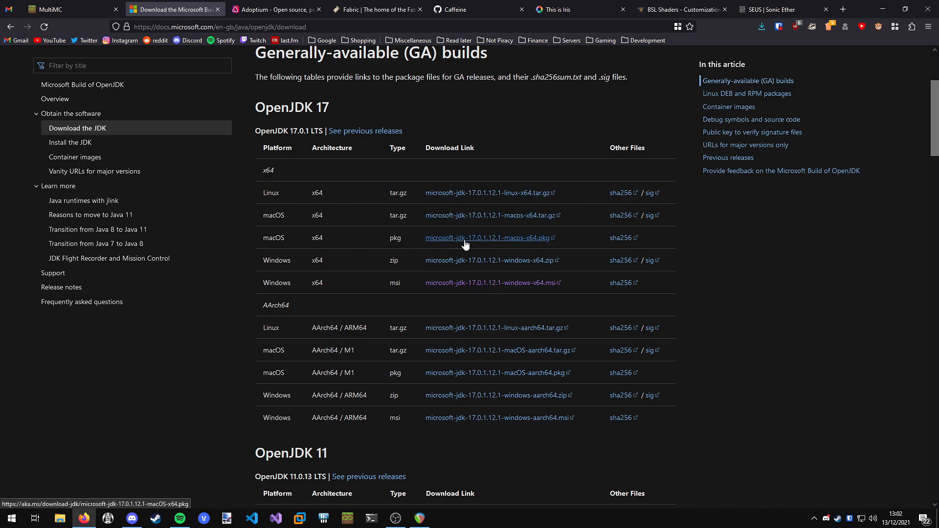
{"action": "mouse_move", "coordinate": [388, 157]}
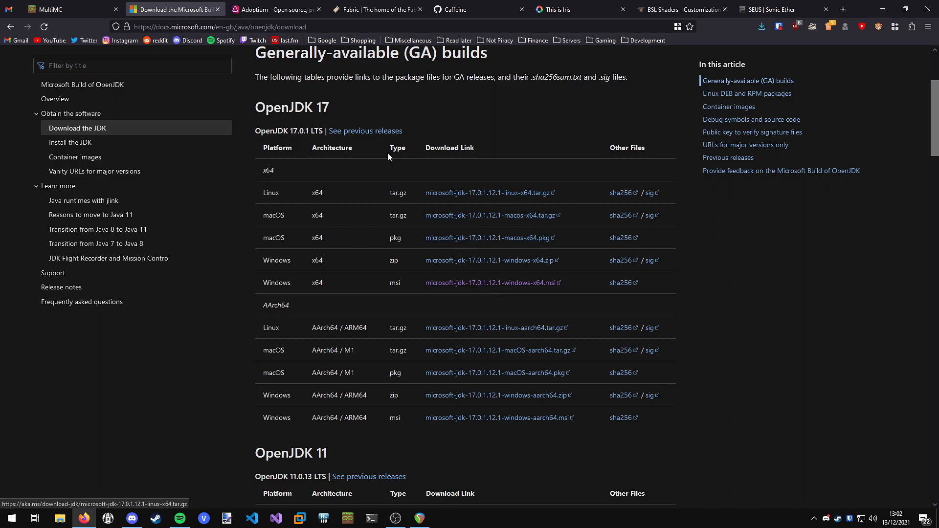
- On the Adoptium site, scroll to the Temurin 17 (LTS) latest-release download for Windows x64
{"action": "left_click", "coordinate": [276, 9]}
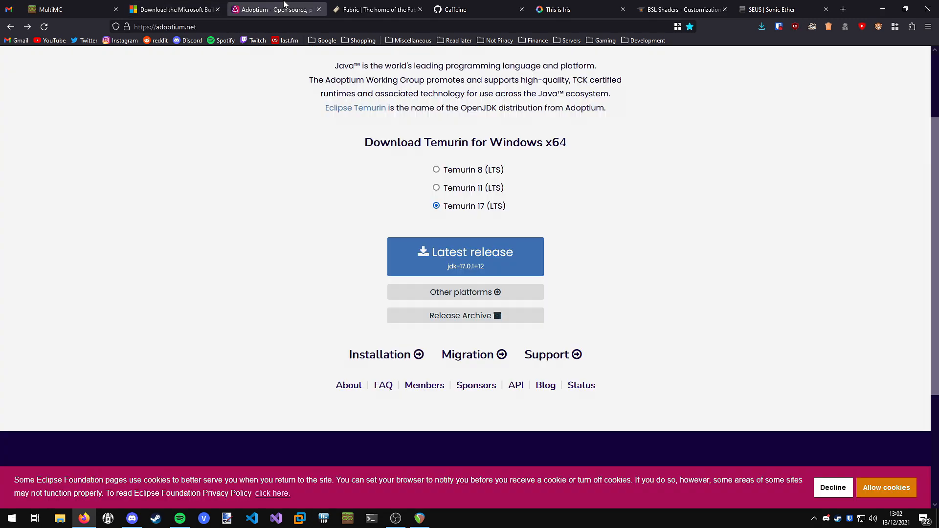
{"action": "scroll", "scroll_direction": "up", "scroll_amount": 3}
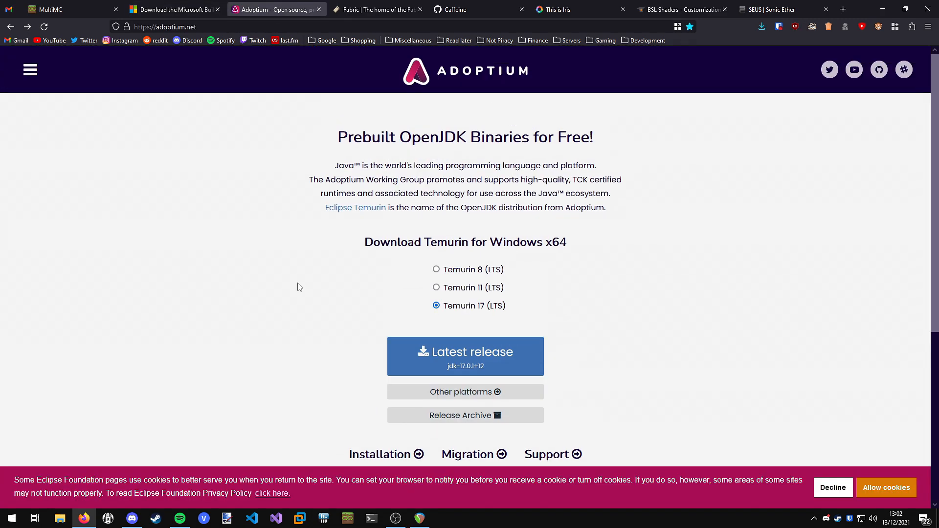
{"action": "scroll", "scroll_direction": "down", "scroll_amount": 3}
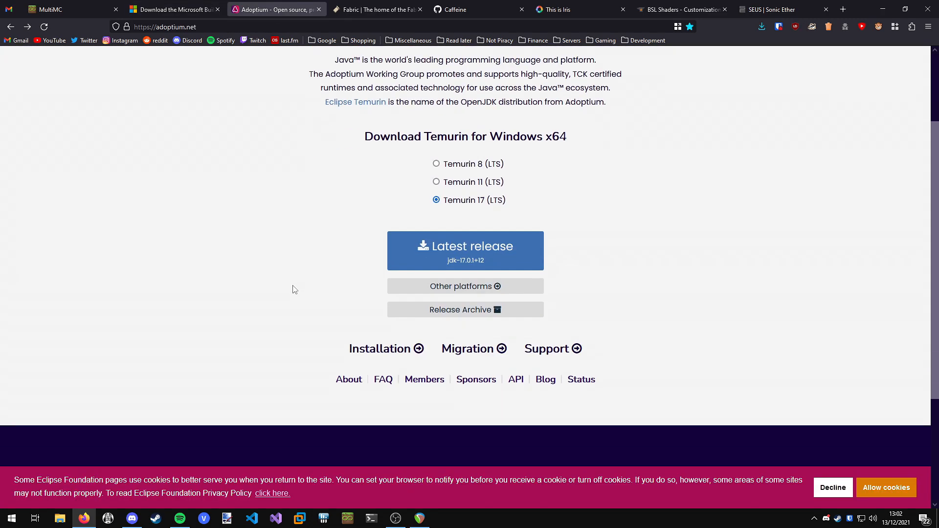
{"action": "scroll", "scroll_direction": "down", "scroll_amount": 3}
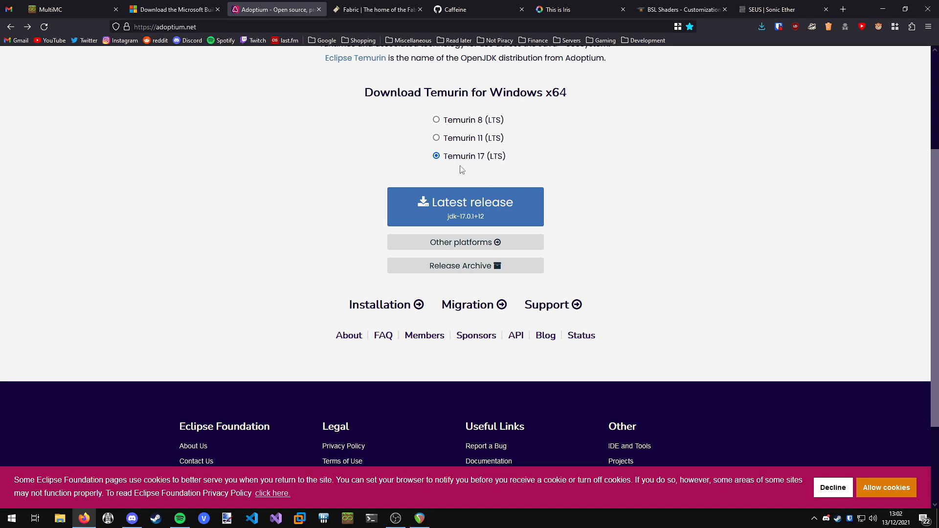
{"action": "mouse_move", "coordinate": [495, 158]}
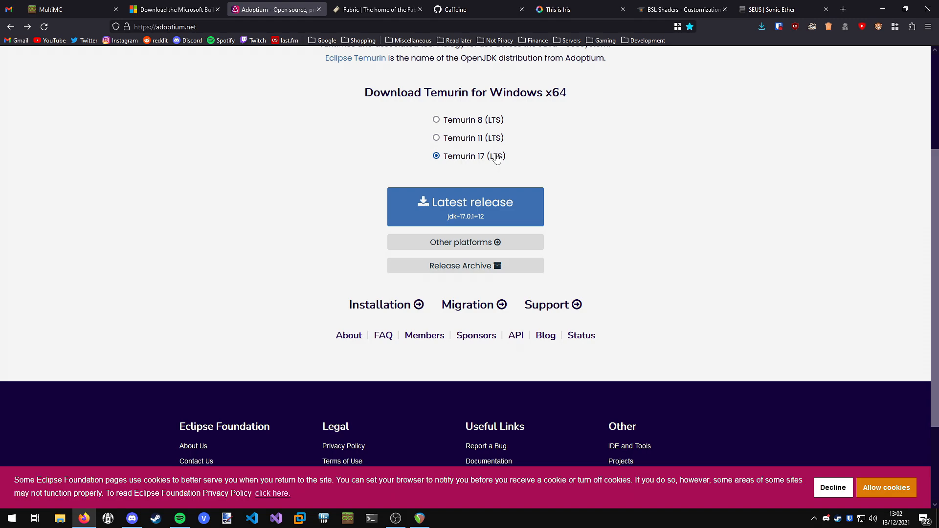
{"action": "mouse_move", "coordinate": [233, 18]}
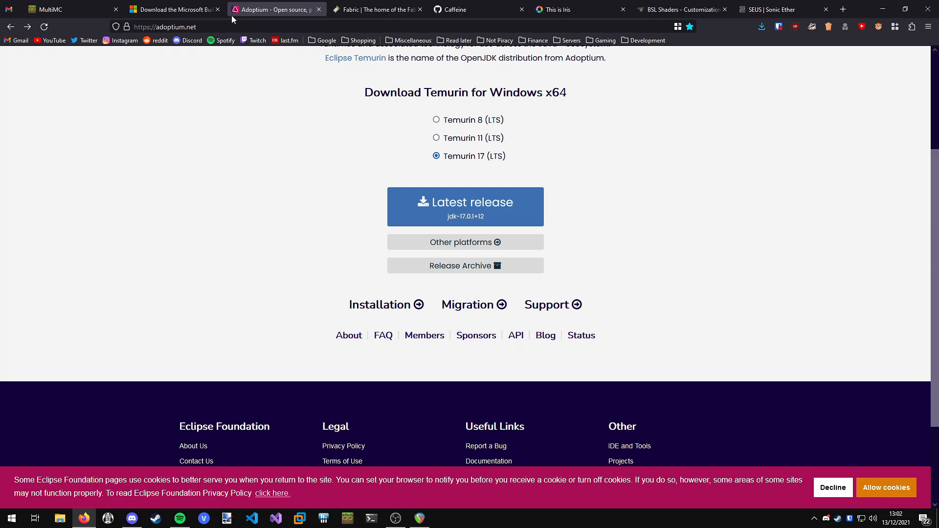
{"action": "mouse_move", "coordinate": [303, 91]}
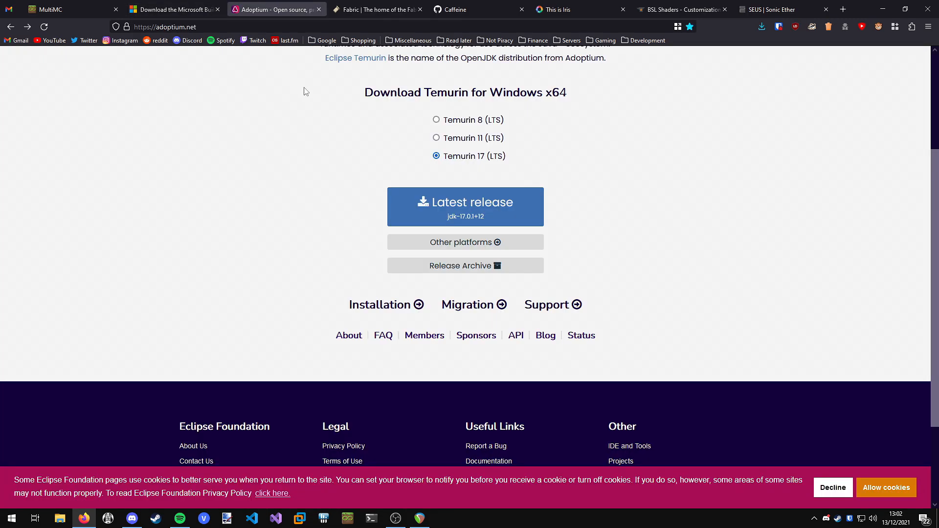
- Launch MultiMC.exe and finish quick setup with Microsoft jdk-17 javaw.exe and 1024/4096 MB memory
{"action": "left_click", "coordinate": [174, 9]}
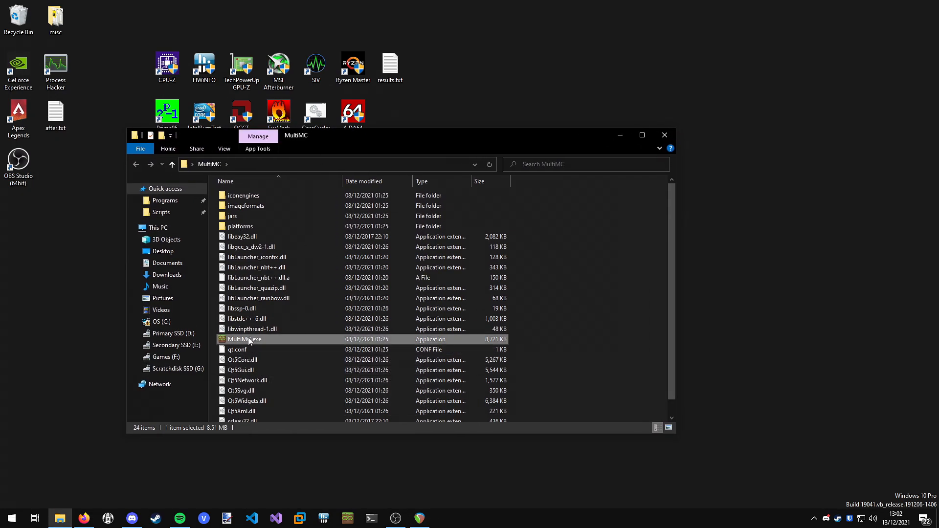
{"action": "double_click", "coordinate": [243, 339]}
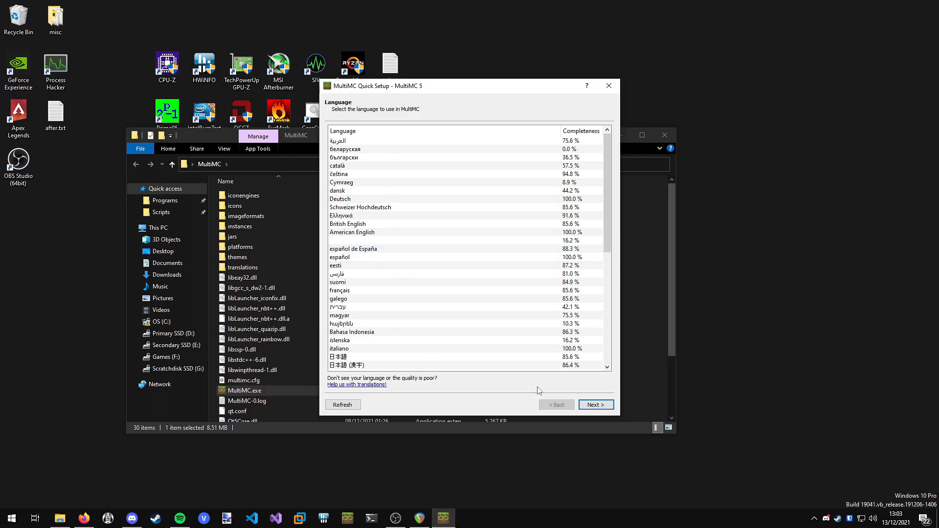
{"action": "left_click", "coordinate": [596, 404]}
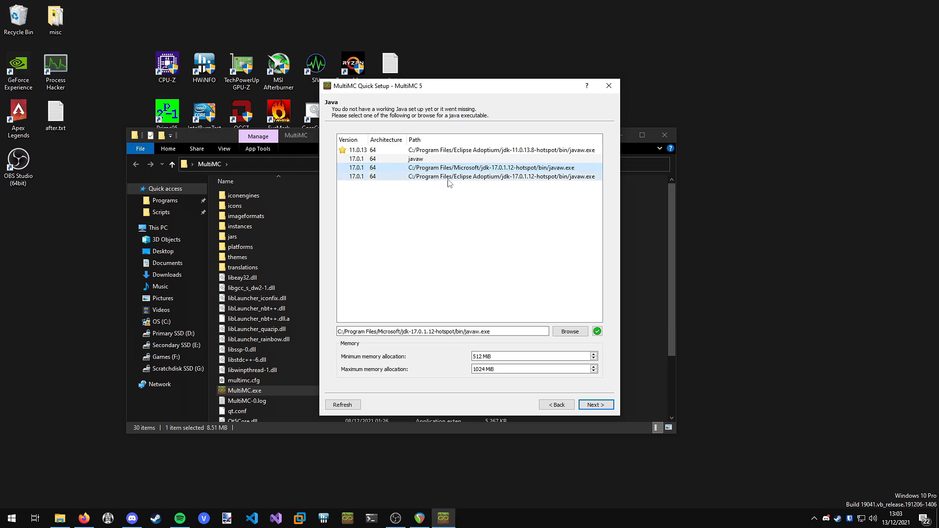
{"action": "mouse_move", "coordinate": [513, 182]}
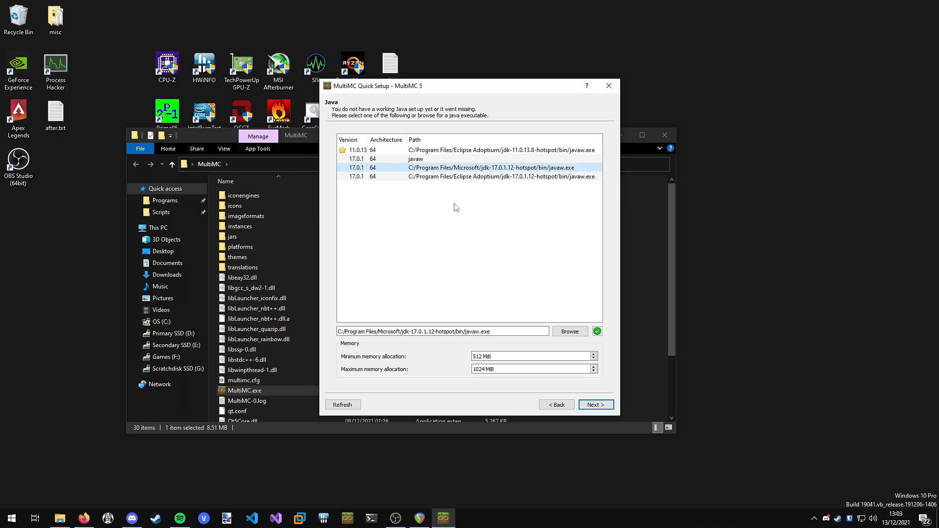
{"action": "mouse_move", "coordinate": [438, 301]}
{"action": "type", "text": "024"}
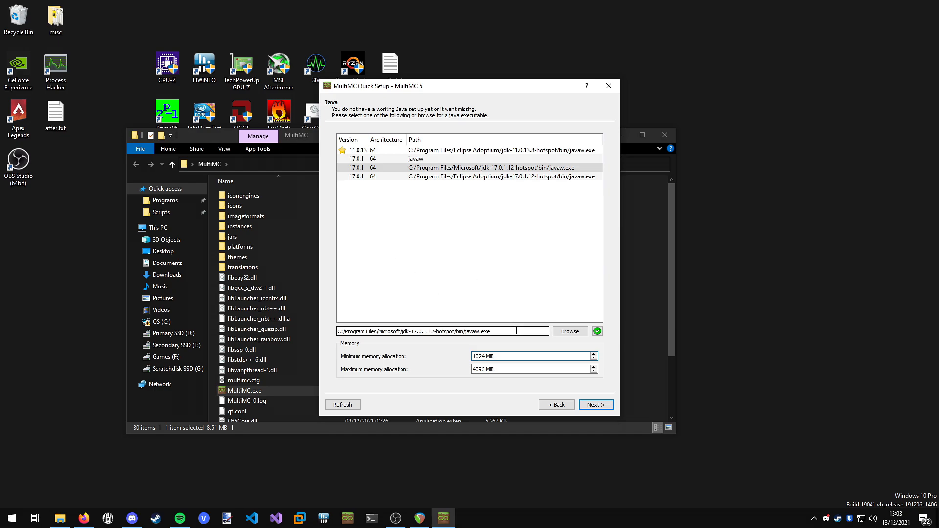
{"action": "mouse_move", "coordinate": [521, 369]}
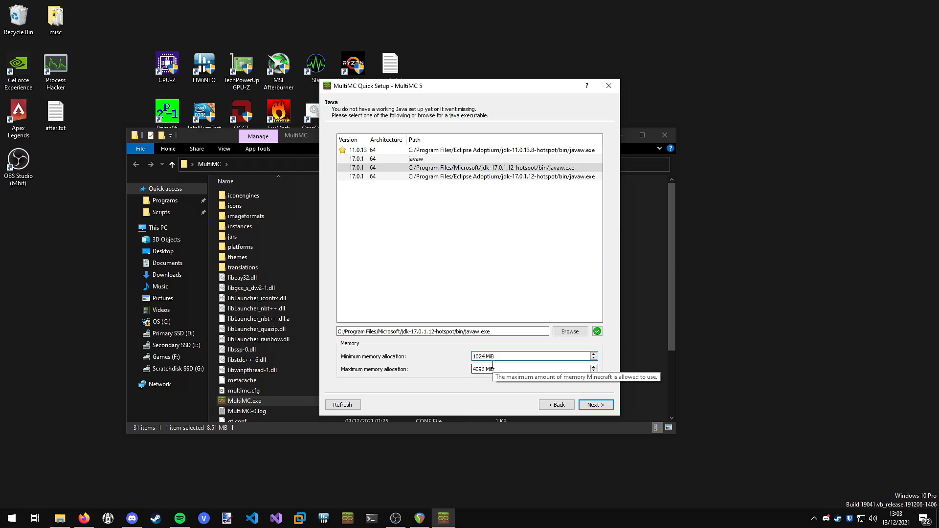
{"action": "mouse_move", "coordinate": [418, 228]}
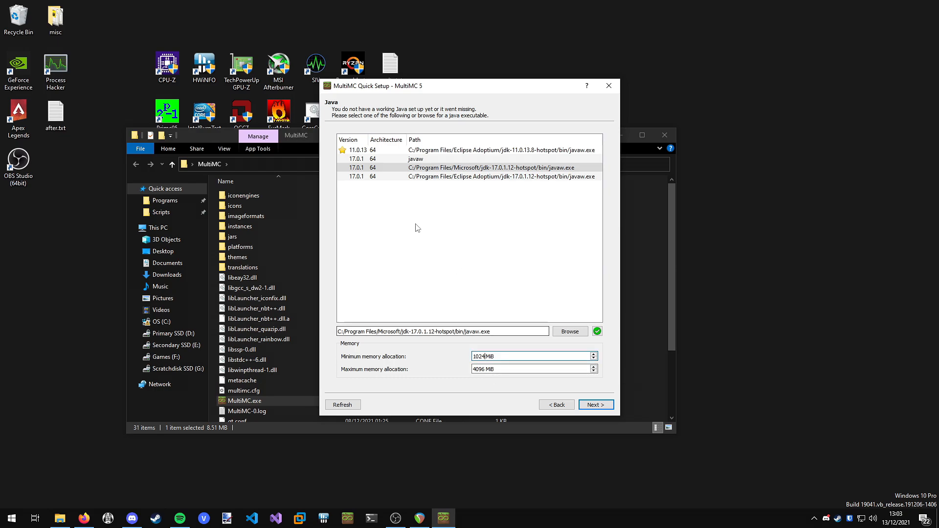
{"action": "left_click", "coordinate": [596, 404]}
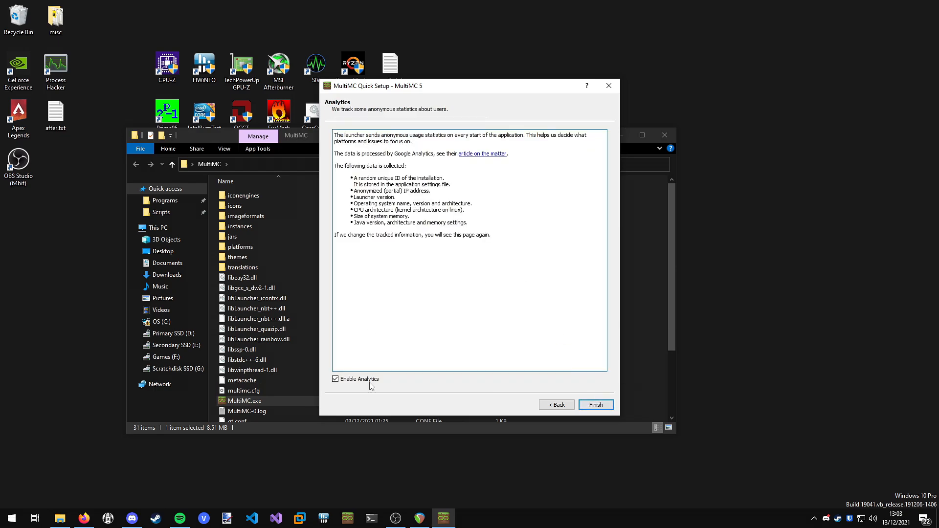
{"action": "mouse_move", "coordinate": [354, 320]}
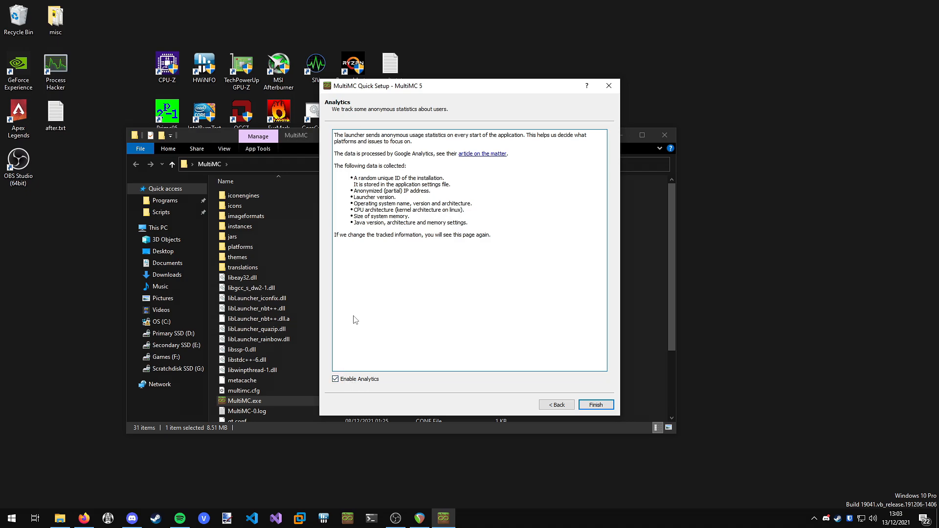
{"action": "left_click", "coordinate": [595, 404]}
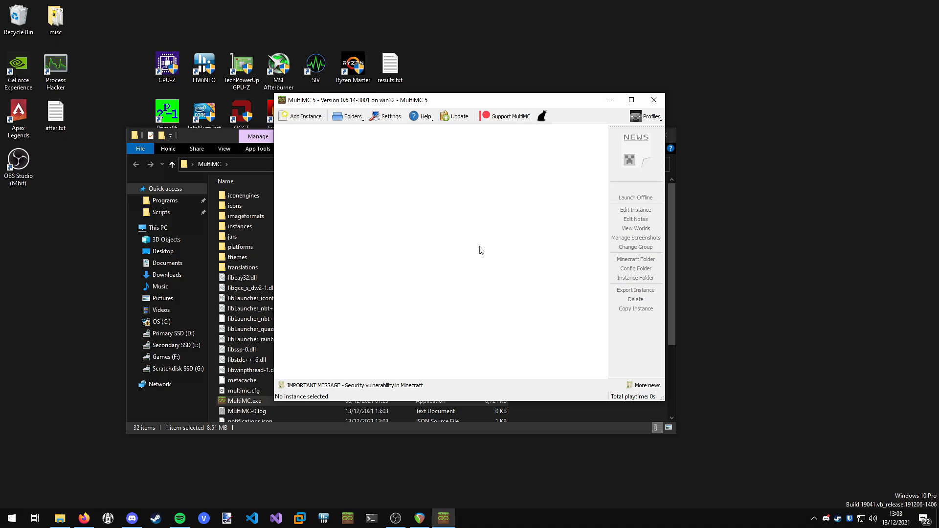
{"action": "mouse_move", "coordinate": [648, 120]}
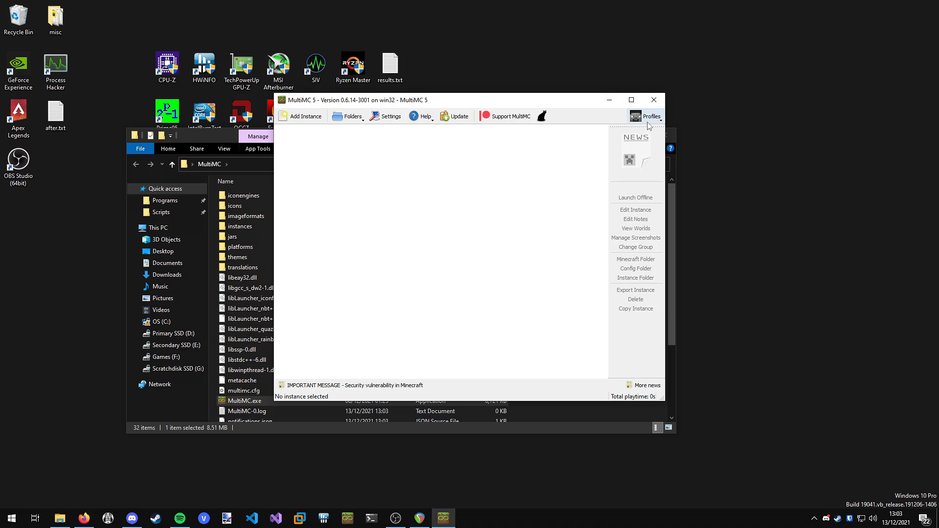
- Add a Mojang account via Profiles > Manage Accounts, make it active and close Settings
{"action": "left_click", "coordinate": [651, 115]}
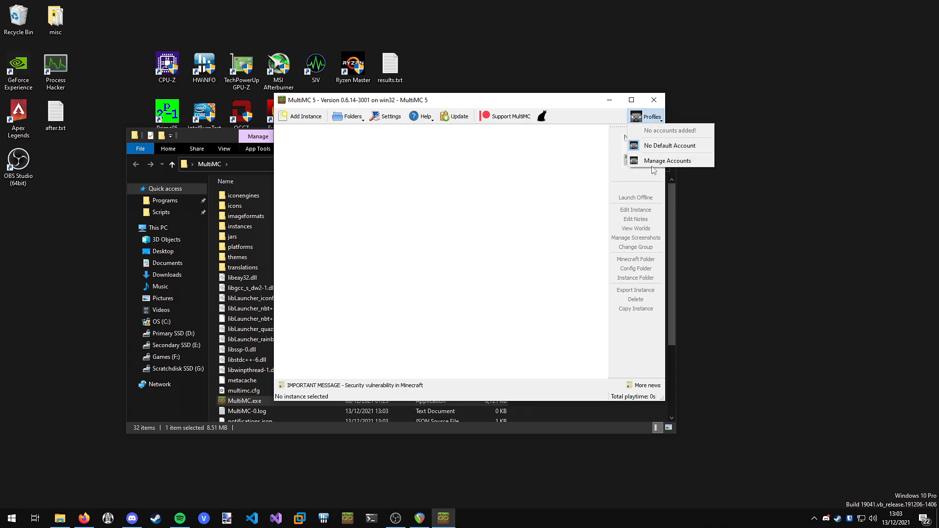
{"action": "mouse_move", "coordinate": [666, 160]}
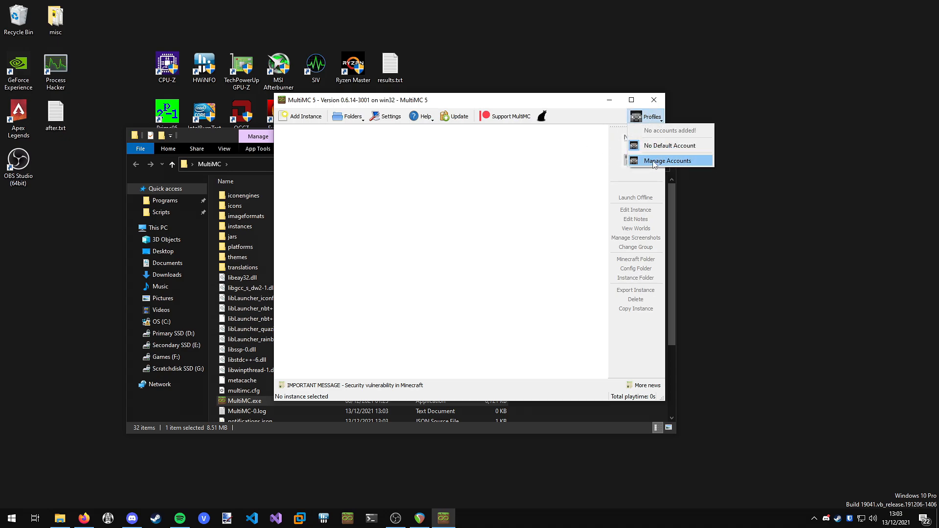
{"action": "left_click", "coordinate": [667, 160]}
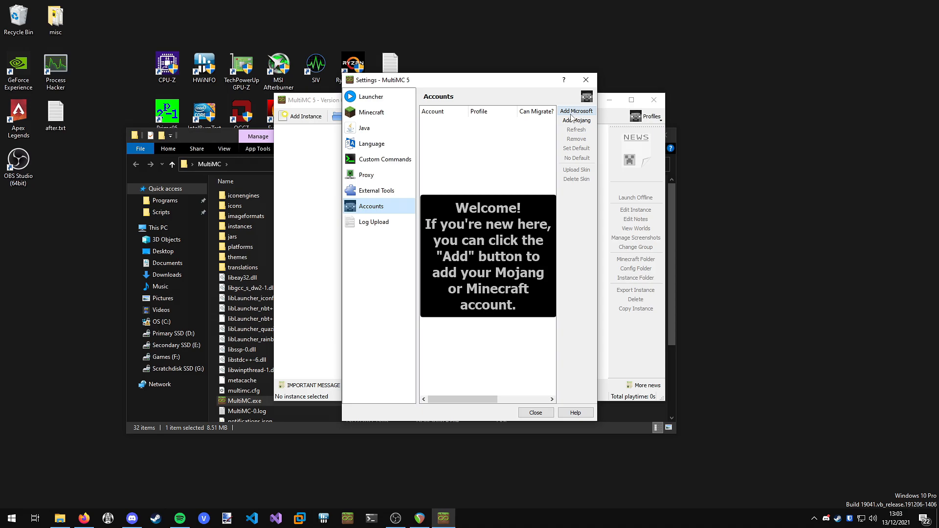
{"action": "mouse_move", "coordinate": [575, 120]}
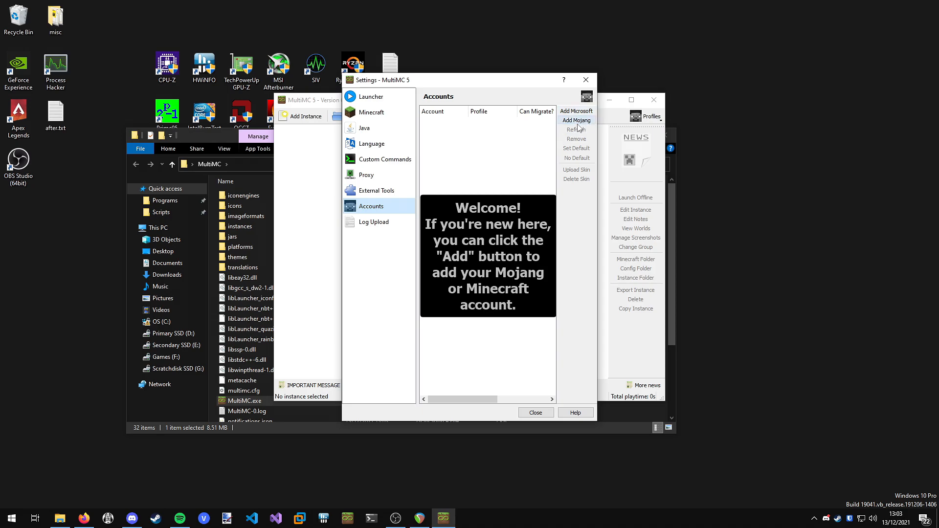
{"action": "left_click", "coordinate": [575, 120]}
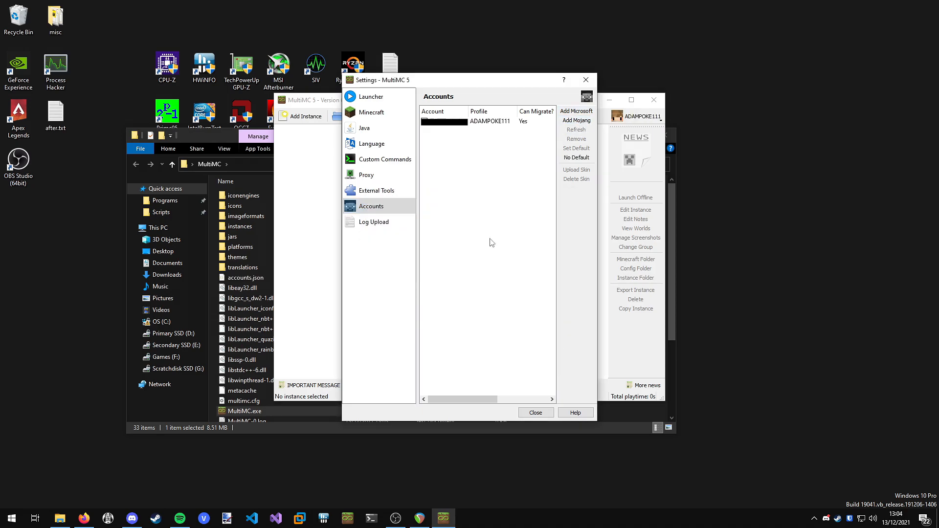
{"action": "left_click", "coordinate": [490, 120]}
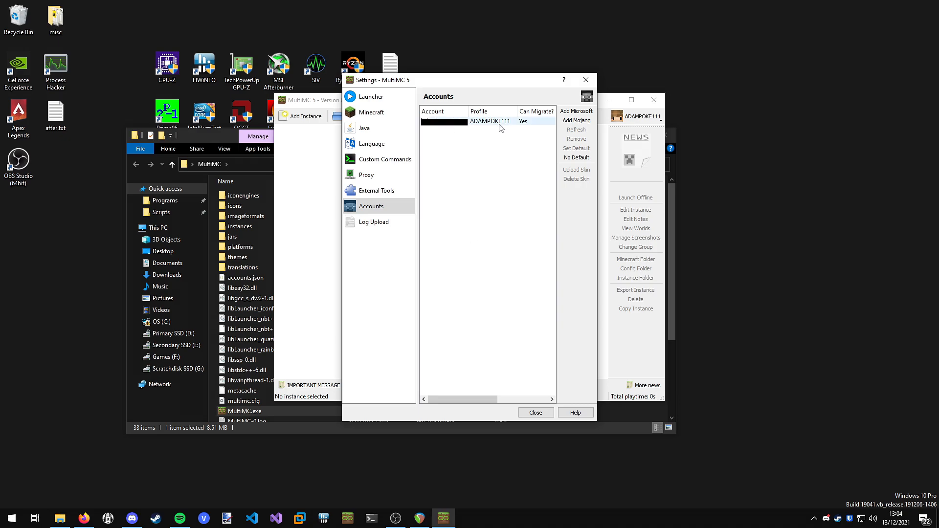
{"action": "left_click", "coordinate": [535, 412]}
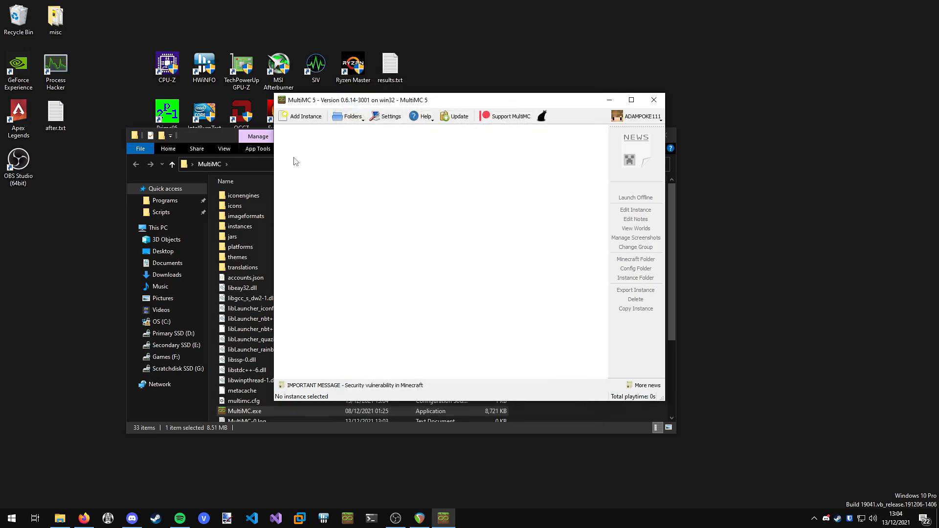
- Add a new vanilla instance named 1.18.1 using Minecraft version 1.18.1
{"action": "left_click", "coordinate": [304, 116]}
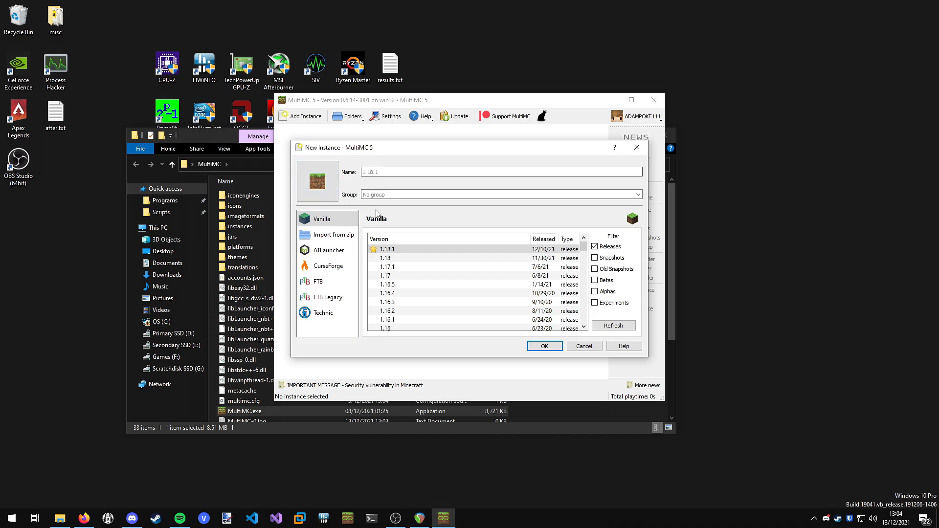
{"action": "key", "text": "Backspace"}
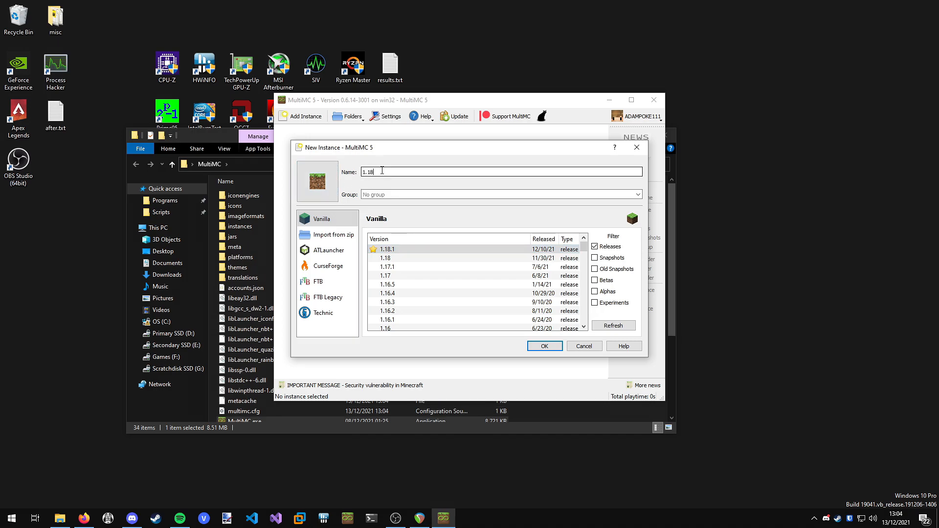
{"action": "left_click", "coordinate": [387, 249]}
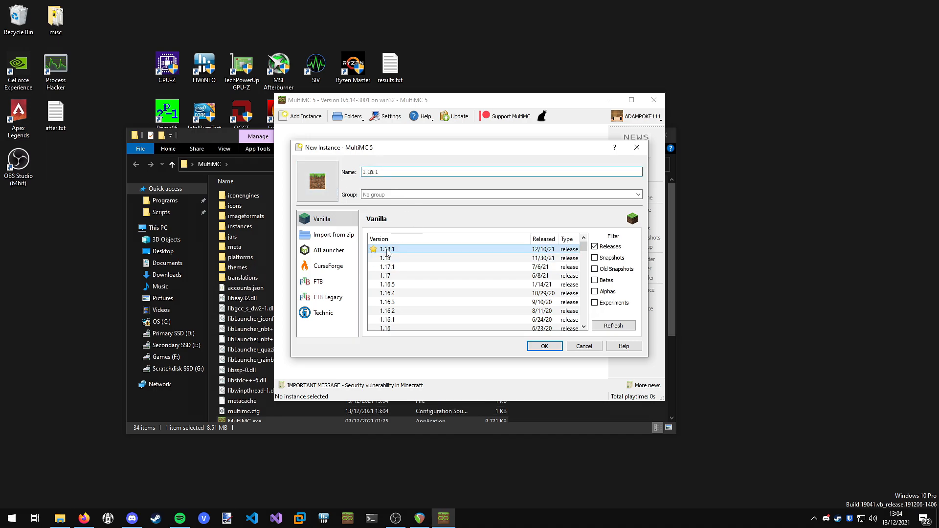
{"action": "mouse_move", "coordinate": [451, 302]}
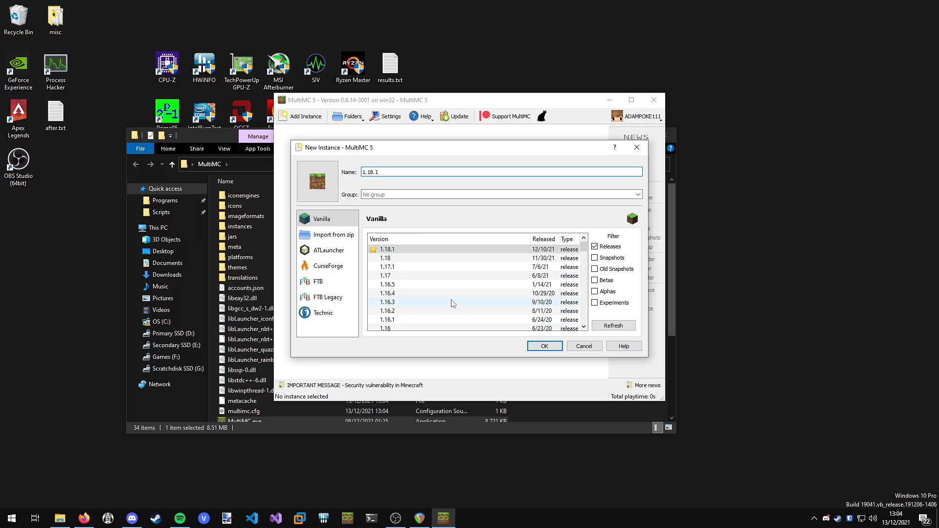
{"action": "mouse_move", "coordinate": [543, 346]}
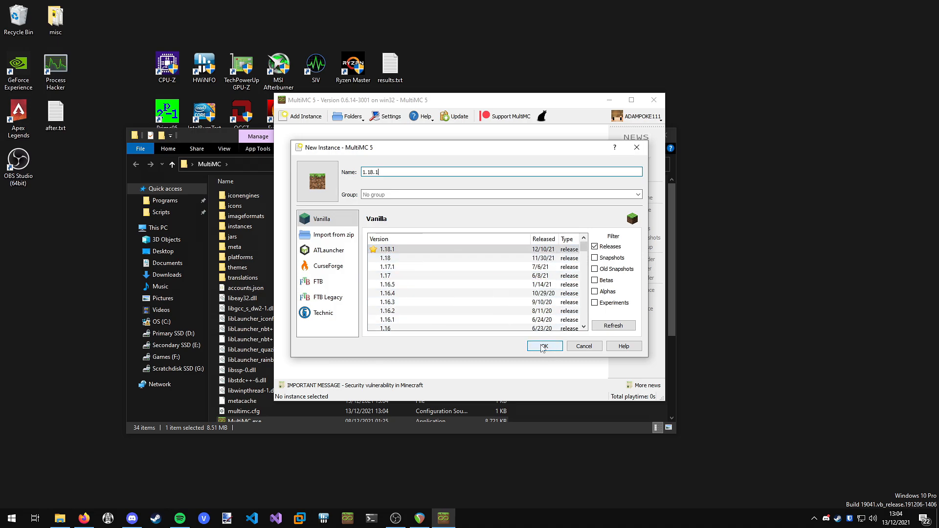
{"action": "left_click", "coordinate": [543, 346]}
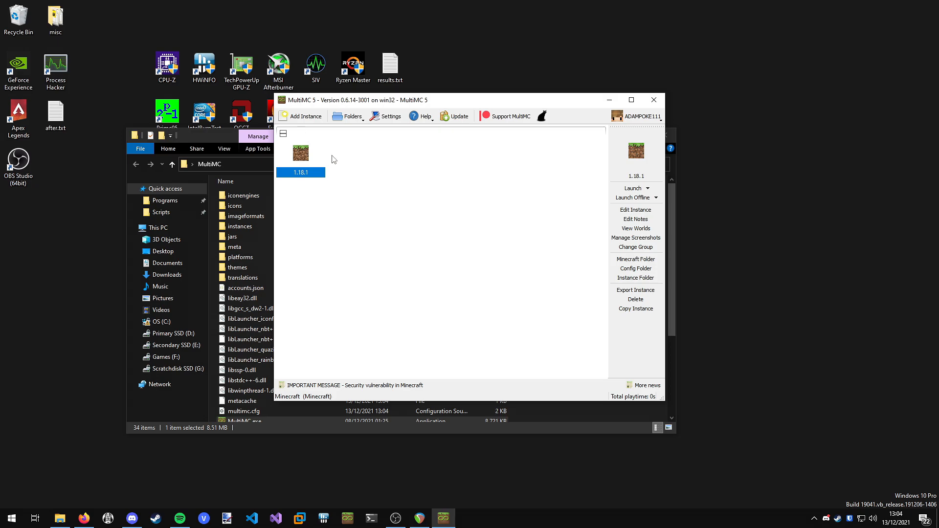
{"action": "mouse_move", "coordinate": [301, 168]}
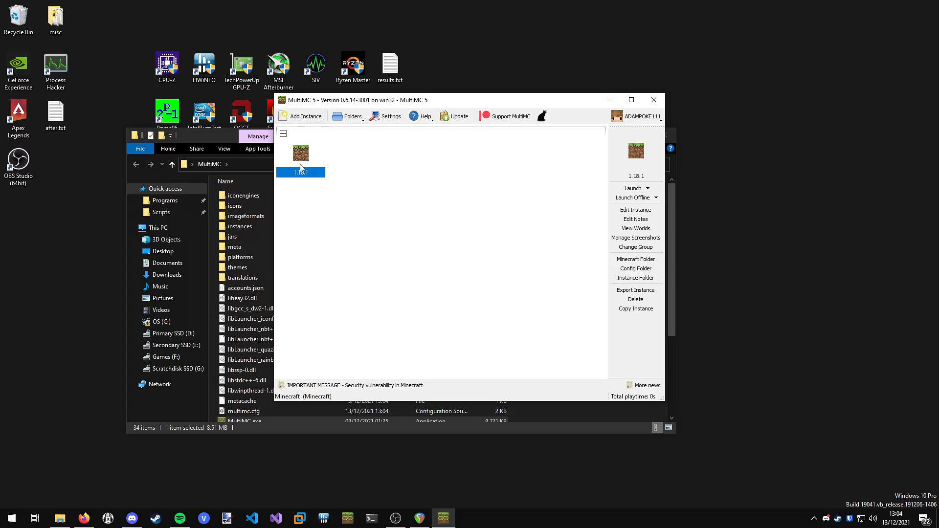
- Test-launch the 1.18.1 instance to the title screen, then quit back to MultiMC
{"action": "double_click", "coordinate": [300, 153]}
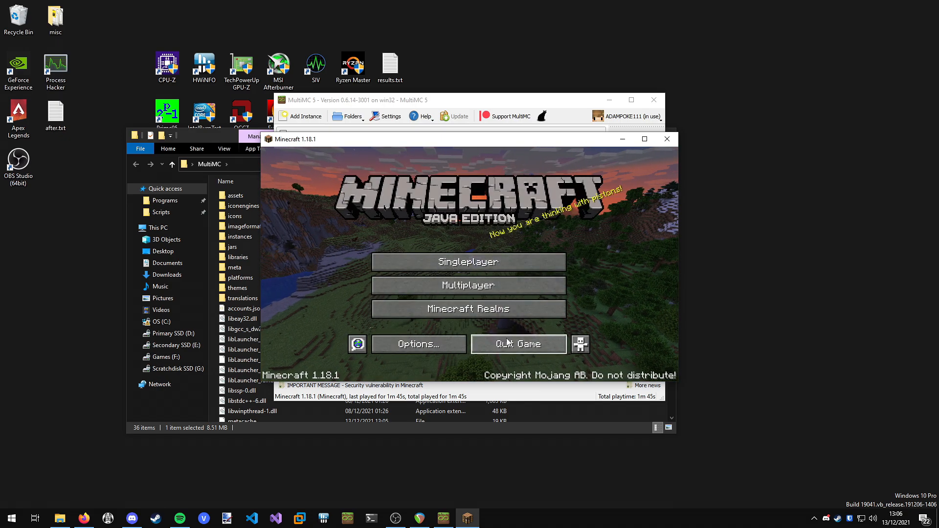
{"action": "left_click", "coordinate": [518, 343]}
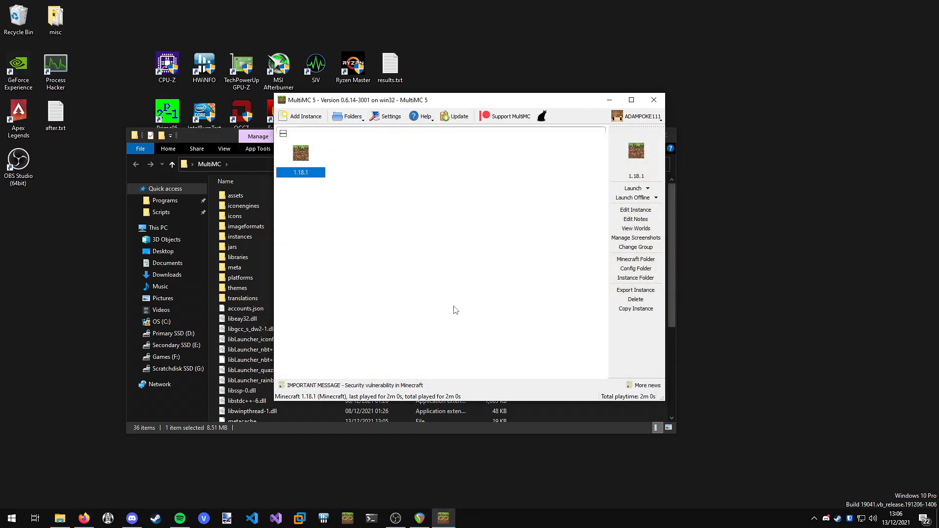
{"action": "mouse_move", "coordinate": [423, 303]}
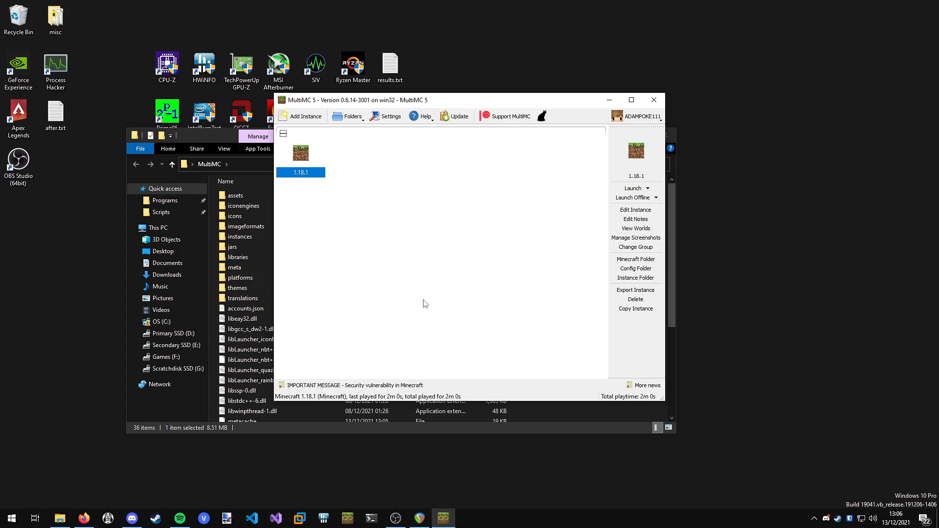
- In Edit Instance > Version, install the recommended Fabric Loader 0.12.11 on the 1.18.1 instance
{"action": "right_click", "coordinate": [300, 154]}
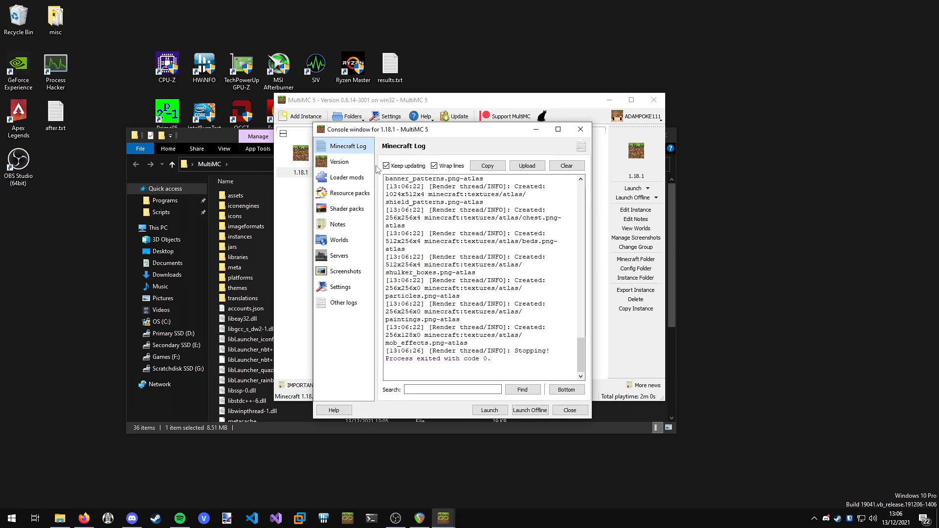
{"action": "left_click", "coordinate": [339, 162]}
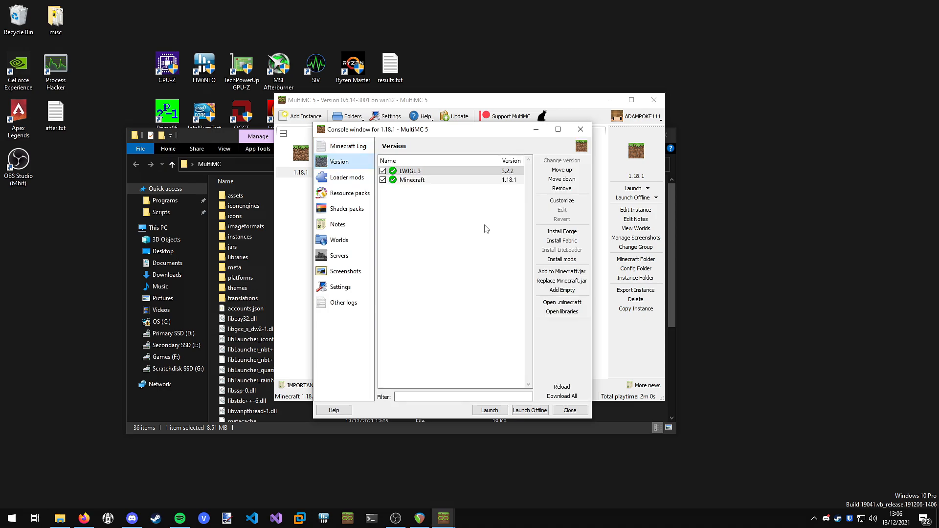
{"action": "mouse_move", "coordinate": [502, 181]}
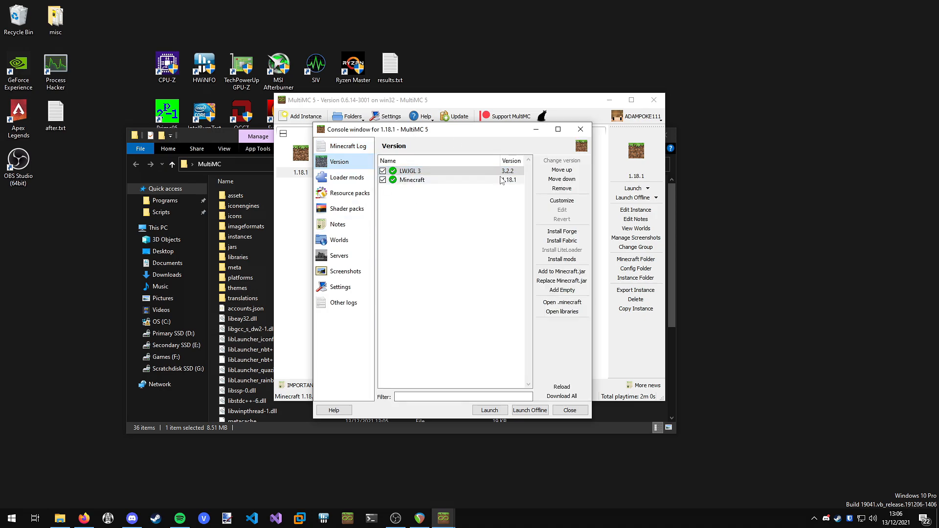
{"action": "mouse_move", "coordinate": [534, 280]}
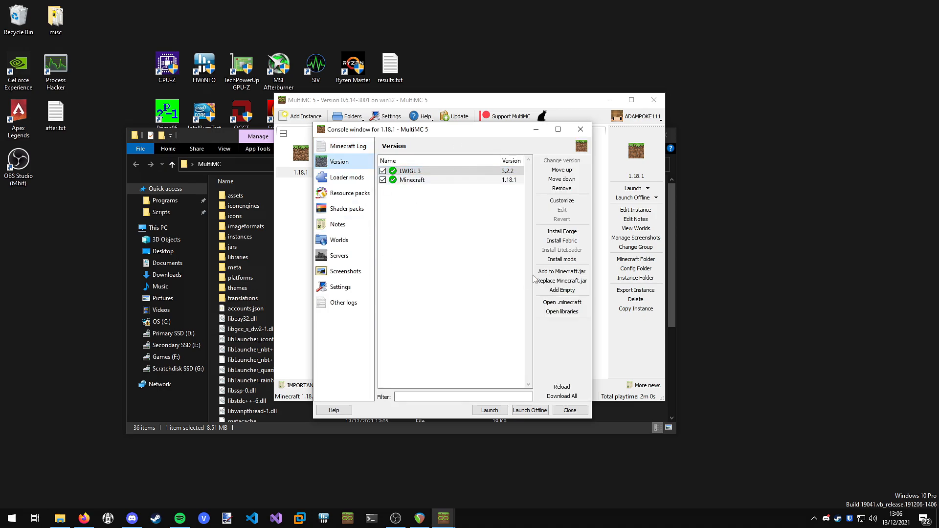
{"action": "mouse_move", "coordinate": [562, 240]}
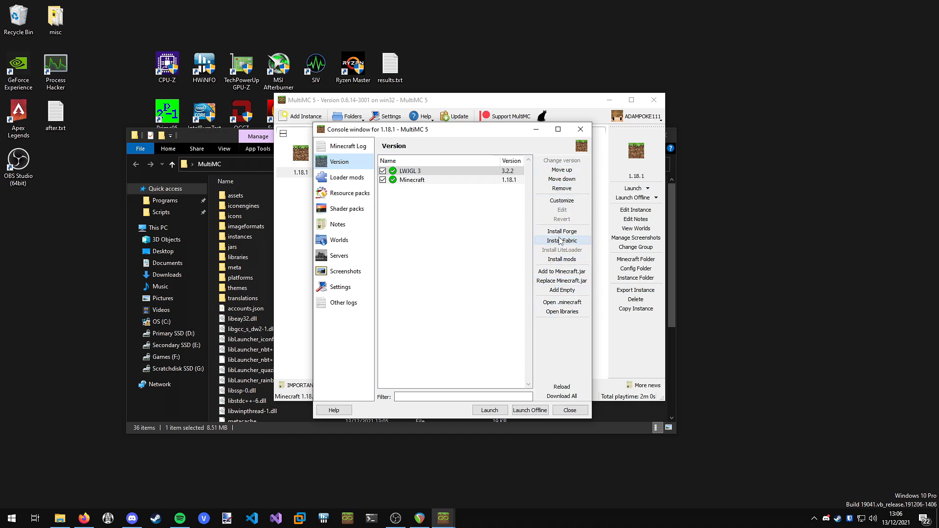
{"action": "left_click", "coordinate": [561, 241]}
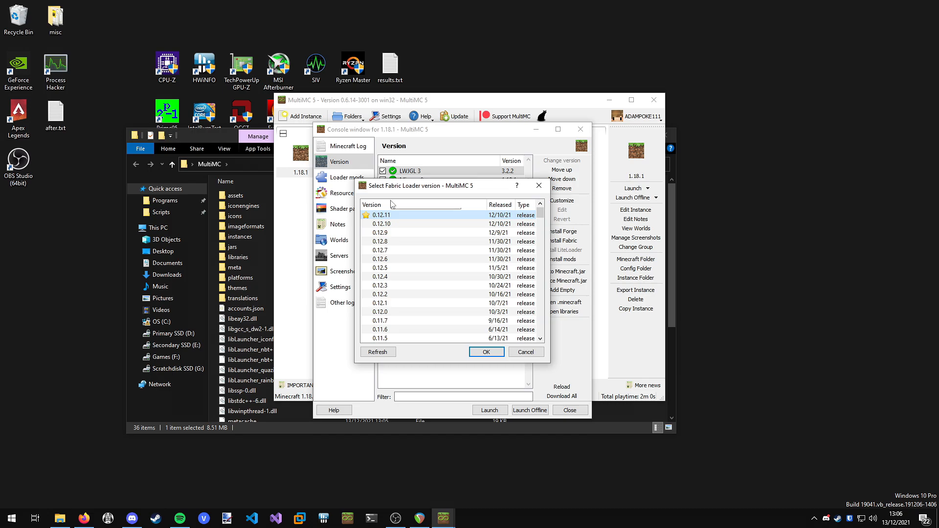
{"action": "mouse_move", "coordinate": [389, 220]}
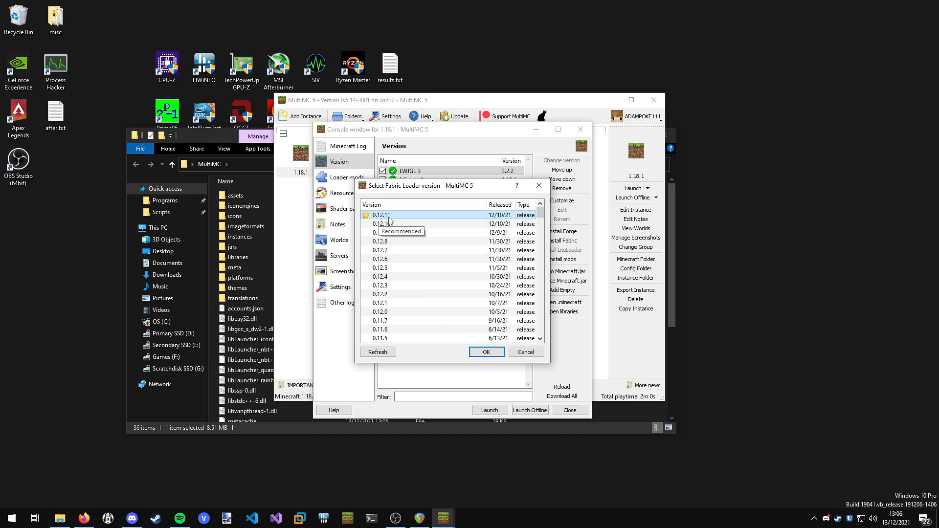
{"action": "left_click", "coordinate": [486, 351]}
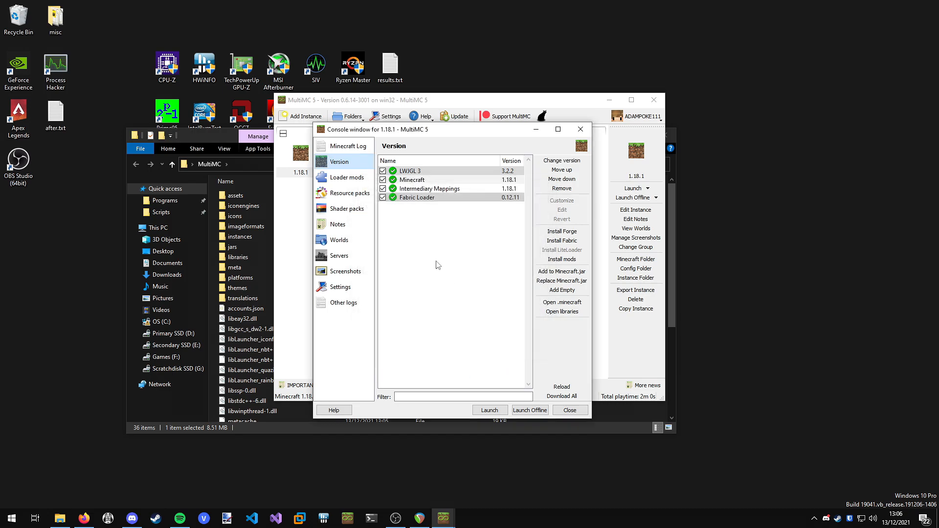
{"action": "left_click", "coordinate": [417, 197]}
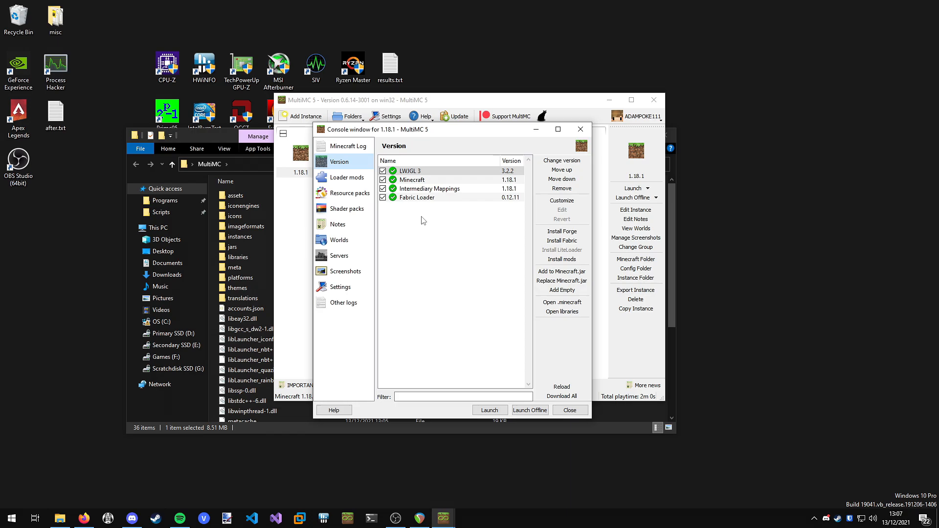
{"action": "mouse_move", "coordinate": [344, 180]}
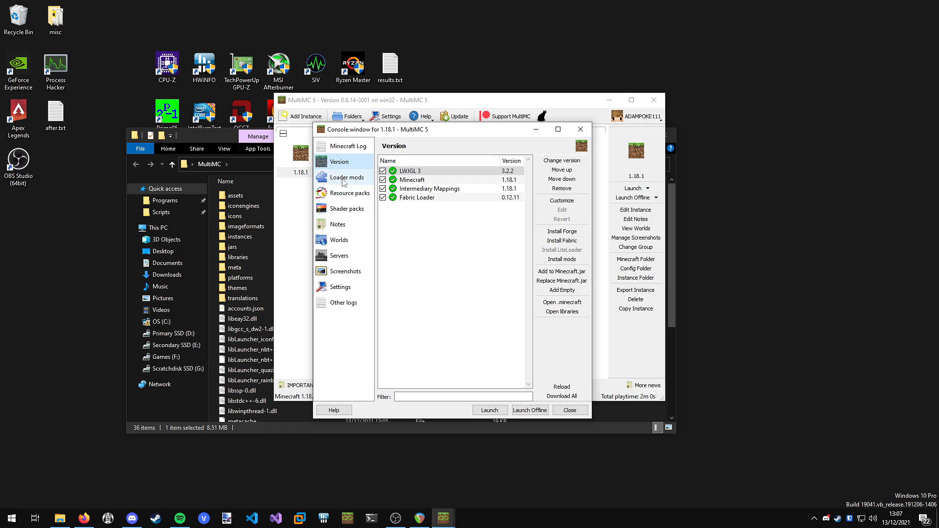
- Show the empty Loader mods folder in Explorer, then bring Firefox to the front
{"action": "left_click", "coordinate": [347, 177]}
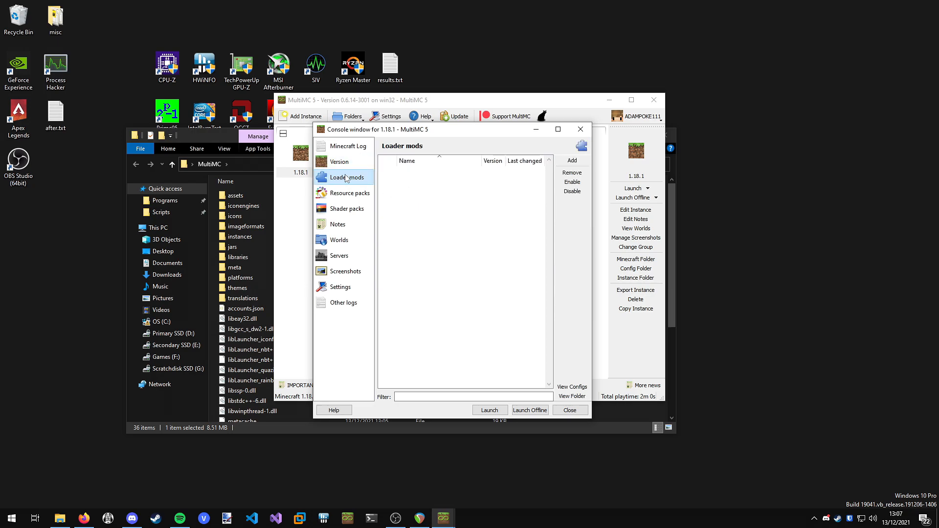
{"action": "left_click", "coordinate": [571, 396]}
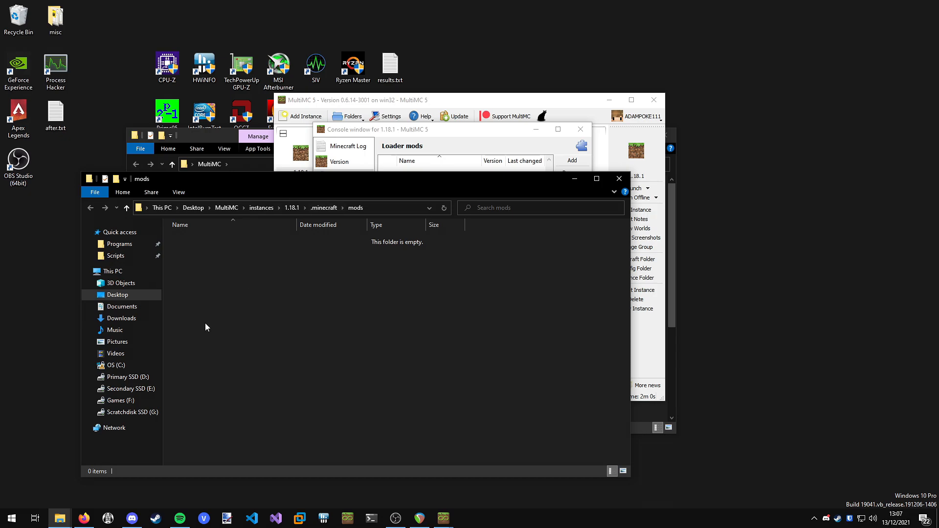
{"action": "mouse_move", "coordinate": [374, 186]}
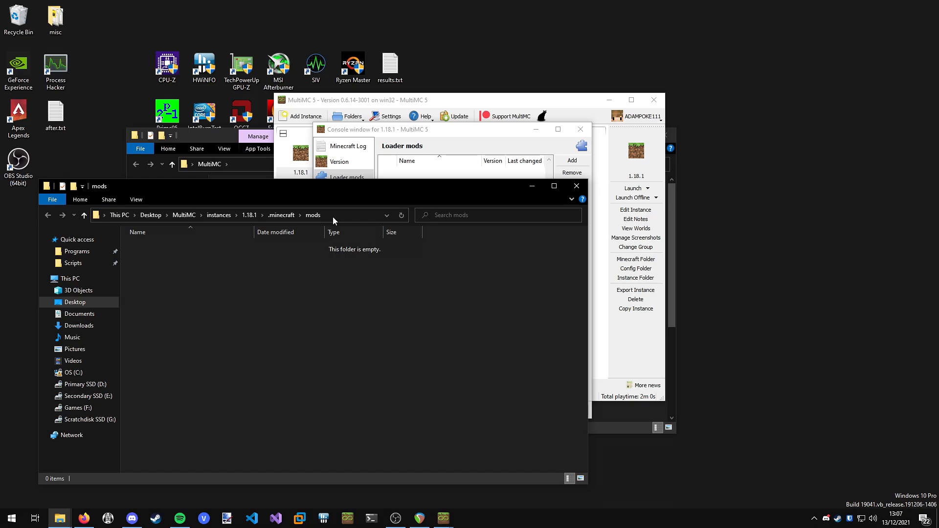
{"action": "left_click", "coordinate": [83, 519]}
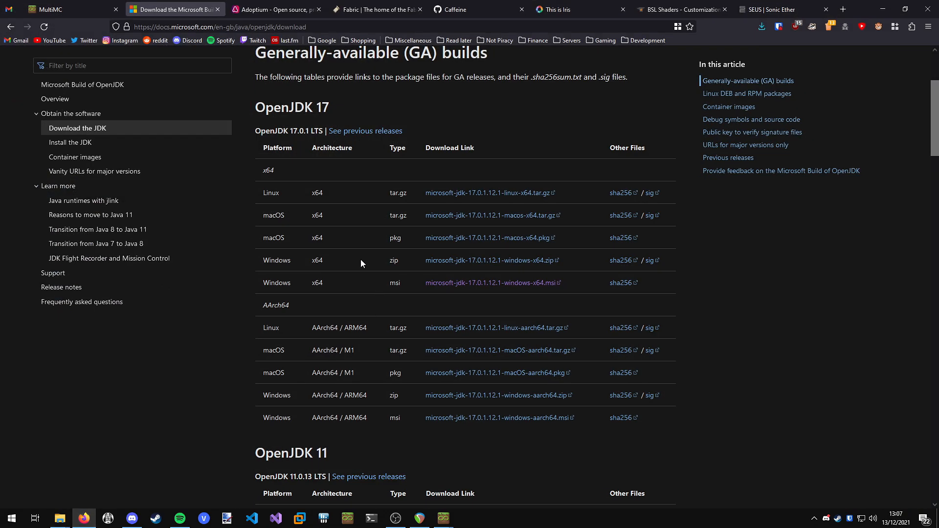
- From fabricmc.net, save fabric-api-0.44.0+1.18.jar from CurseForge's Recent Files, then move to the CaffeineMC GitHub page
{"action": "left_click", "coordinate": [377, 9]}
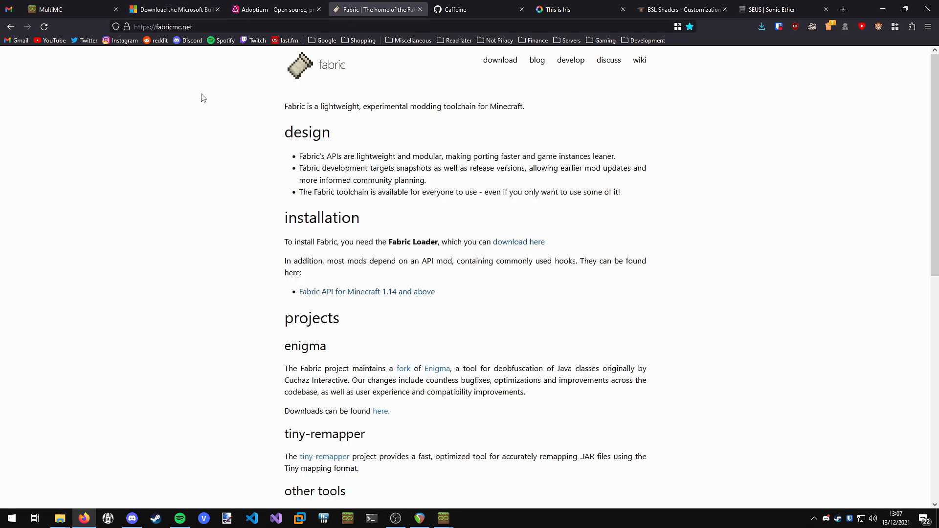
{"action": "mouse_move", "coordinate": [193, 96]}
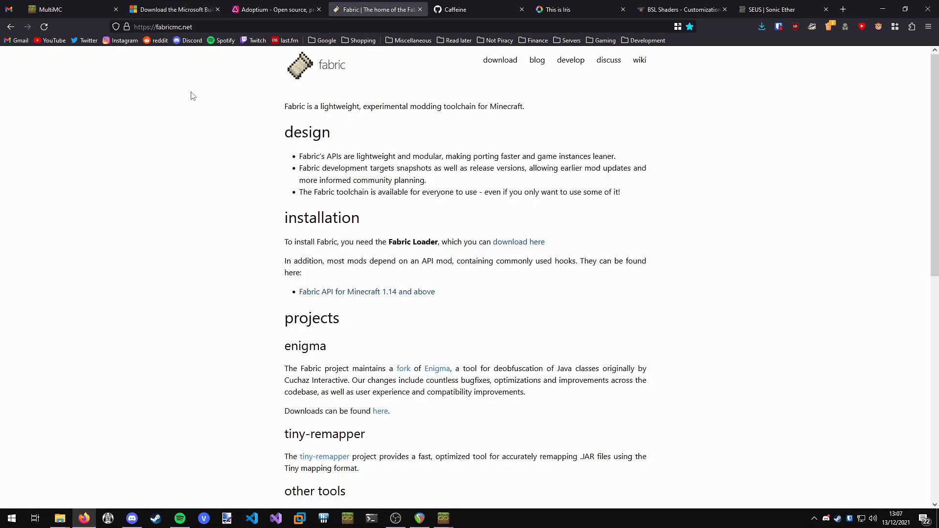
{"action": "mouse_move", "coordinate": [333, 298]}
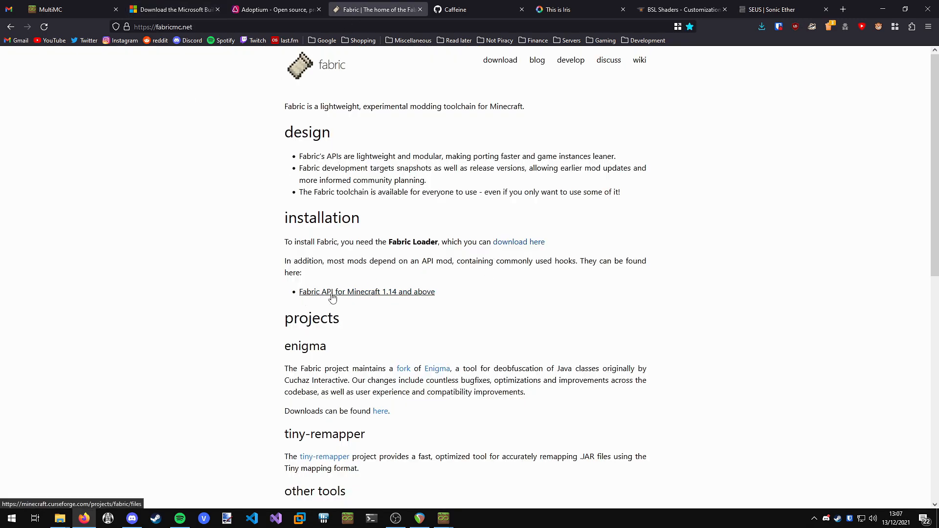
{"action": "left_click", "coordinate": [366, 292]}
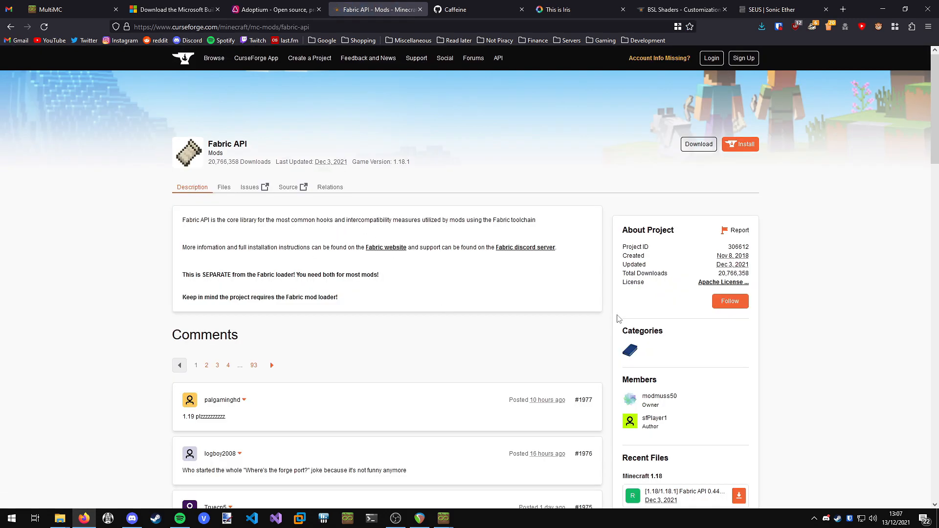
{"action": "scroll", "scroll_direction": "down", "scroll_amount": 3}
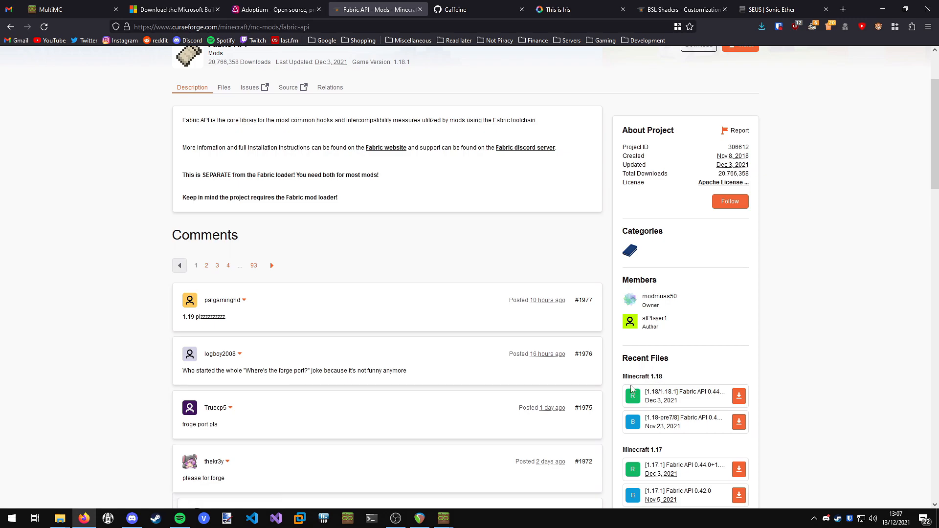
{"action": "mouse_move", "coordinate": [680, 396]}
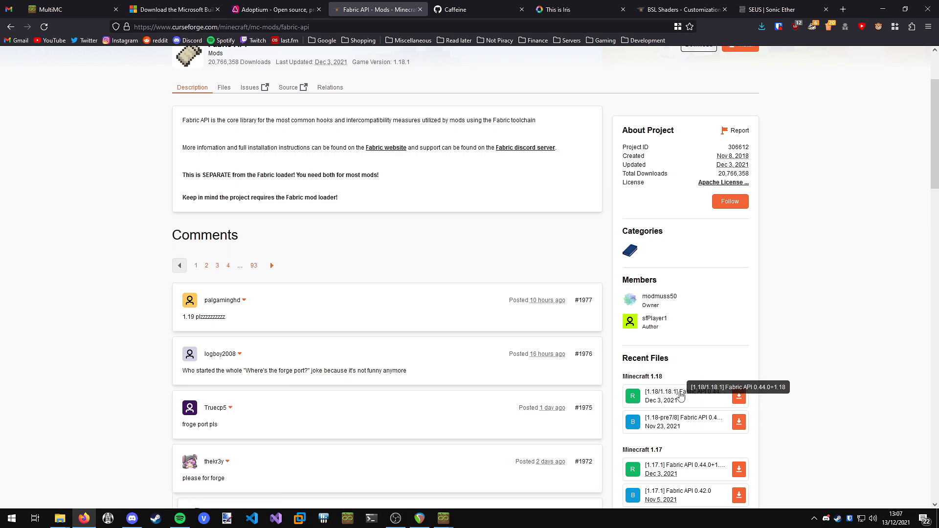
{"action": "mouse_move", "coordinate": [643, 405]}
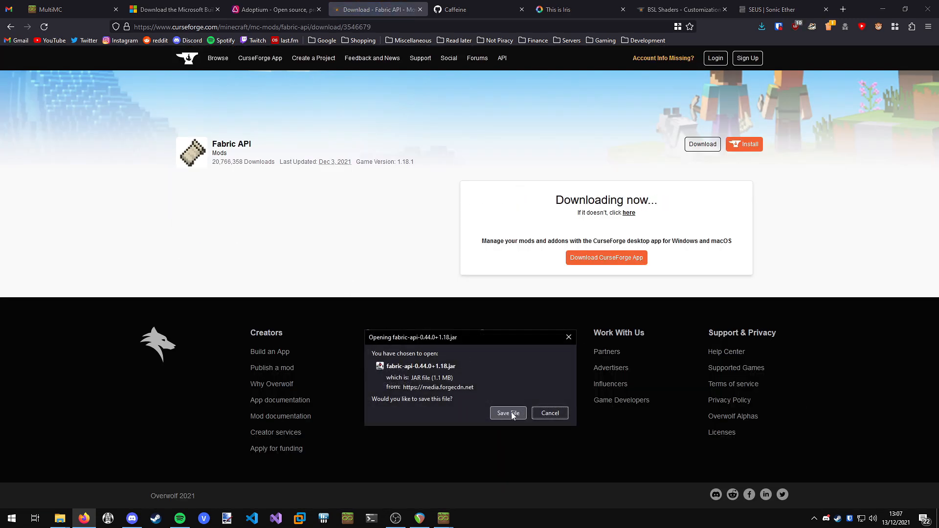
{"action": "left_click", "coordinate": [507, 413]}
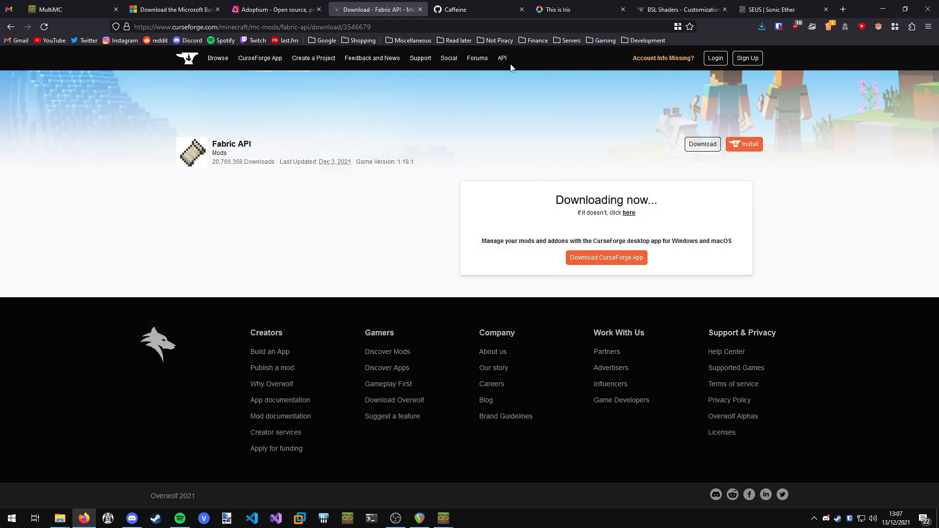
{"action": "mouse_move", "coordinate": [519, 168]}
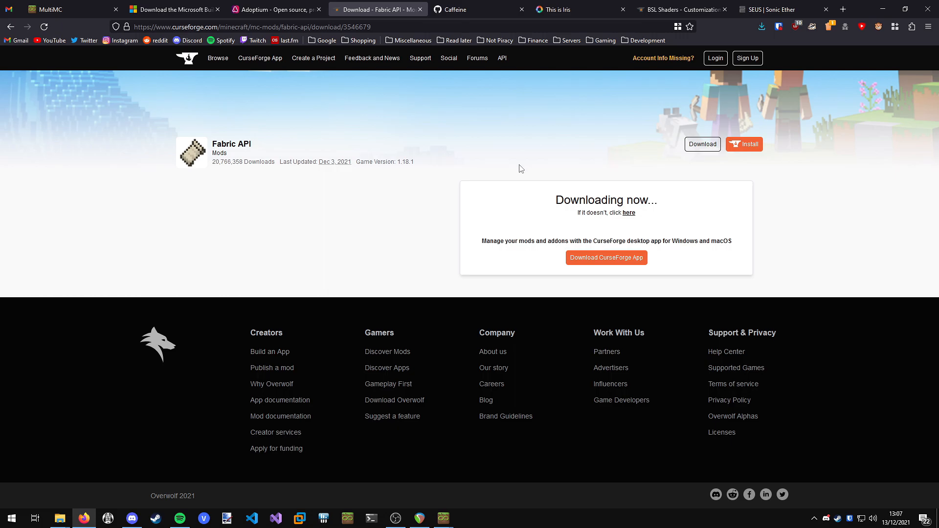
{"action": "left_click", "coordinate": [477, 9]}
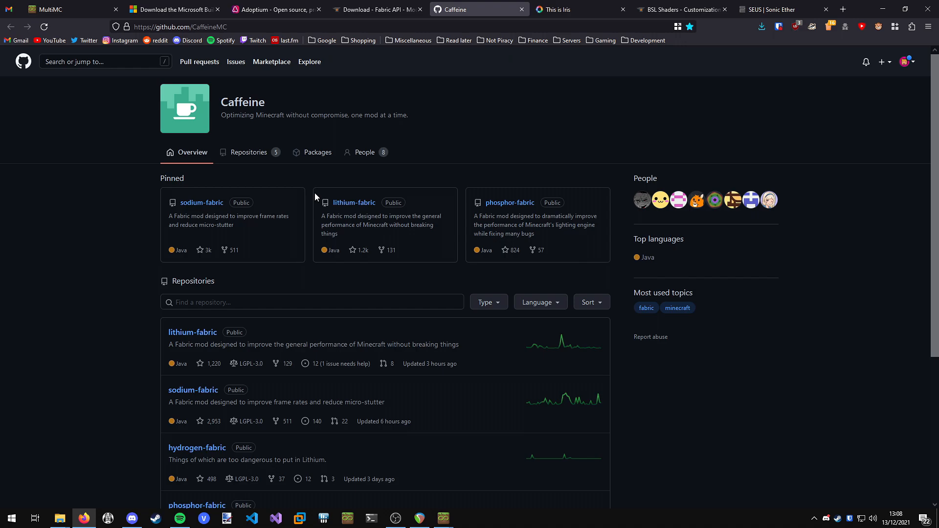
{"action": "mouse_move", "coordinate": [448, 214]}
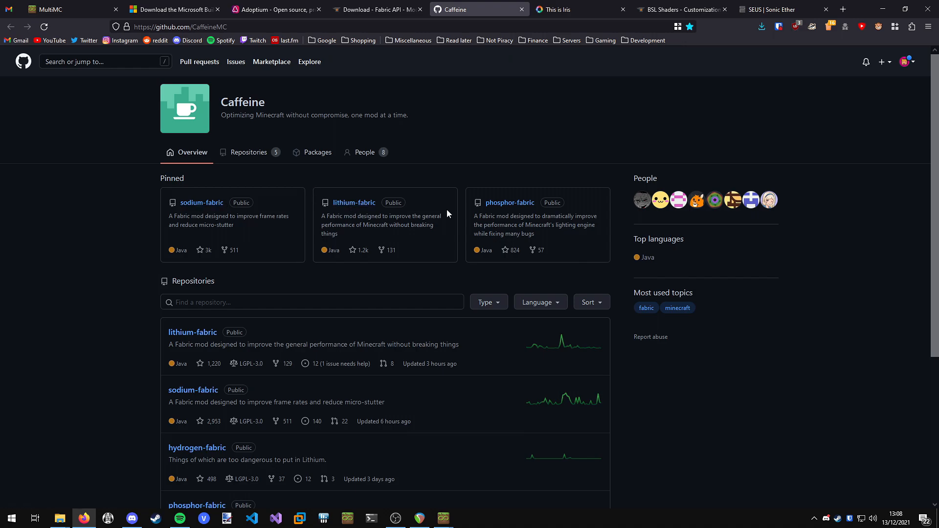
{"action": "mouse_move", "coordinate": [554, 256]}
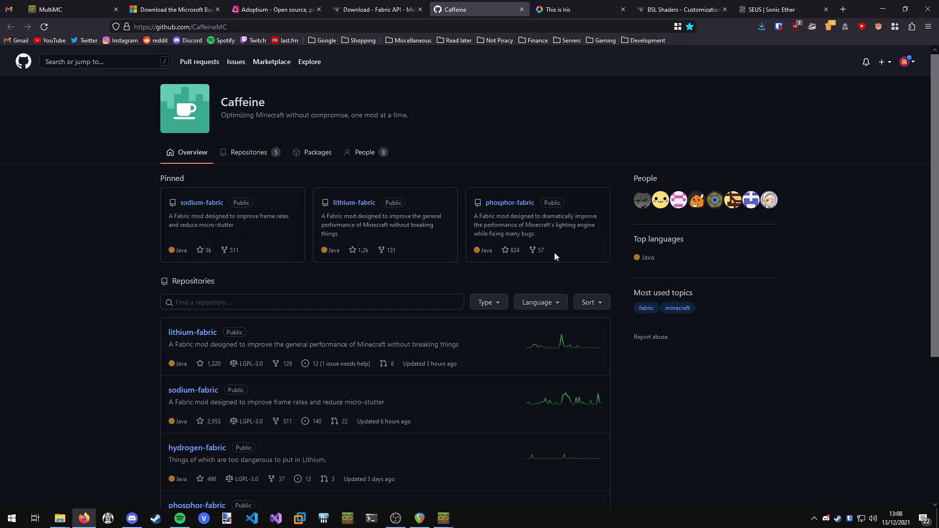
{"action": "mouse_move", "coordinate": [192, 390]}
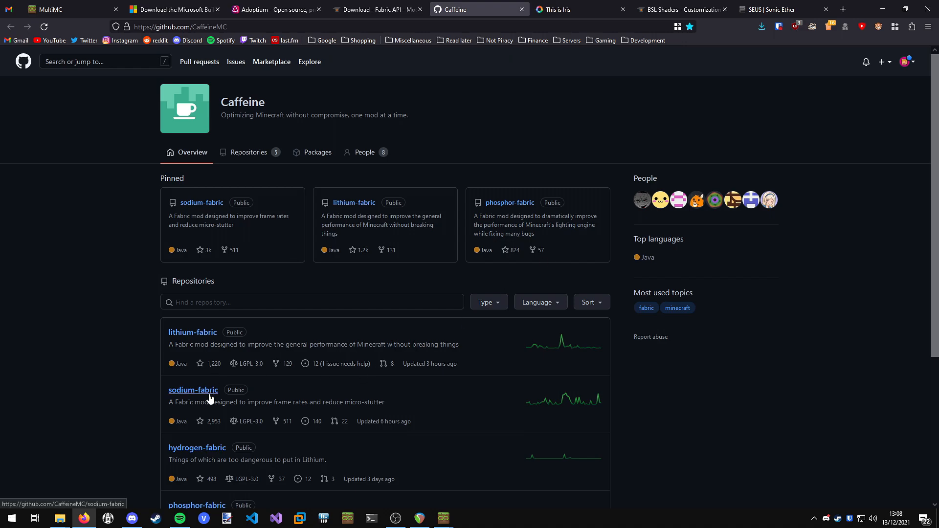
- Download the Sodium 0.4.0-alpha5 jar for Minecraft 1.18 from the sodium-fabric GitHub releases
{"action": "left_click", "coordinate": [192, 390]}
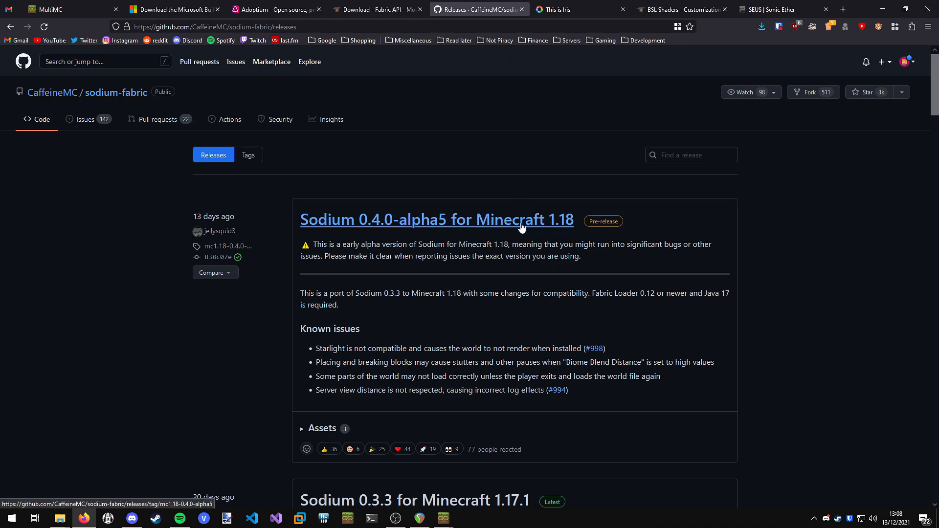
{"action": "scroll", "scroll_direction": "down", "scroll_amount": 3}
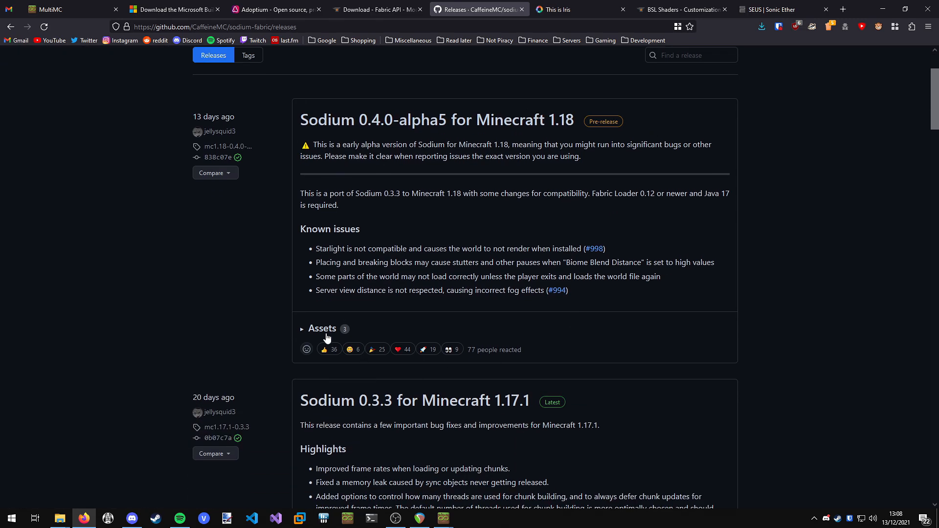
{"action": "left_click", "coordinate": [321, 328]}
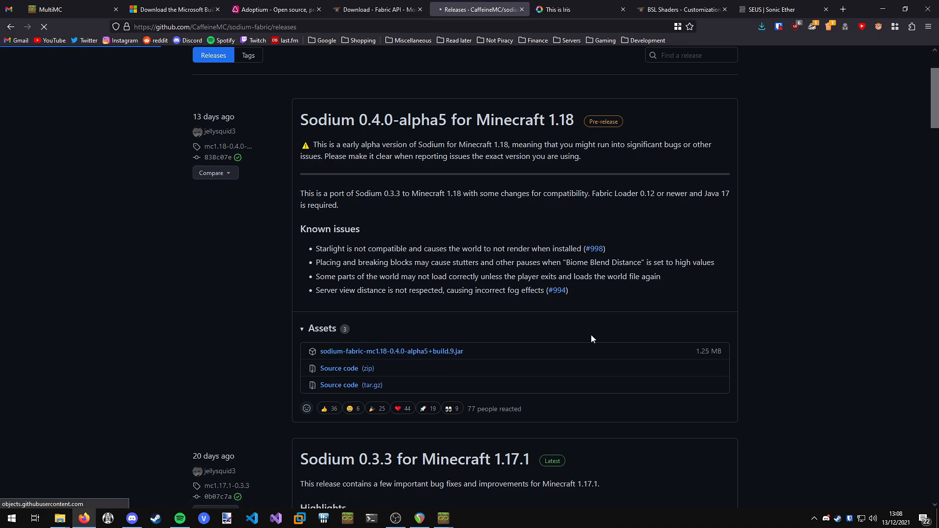
{"action": "left_click", "coordinate": [390, 351]}
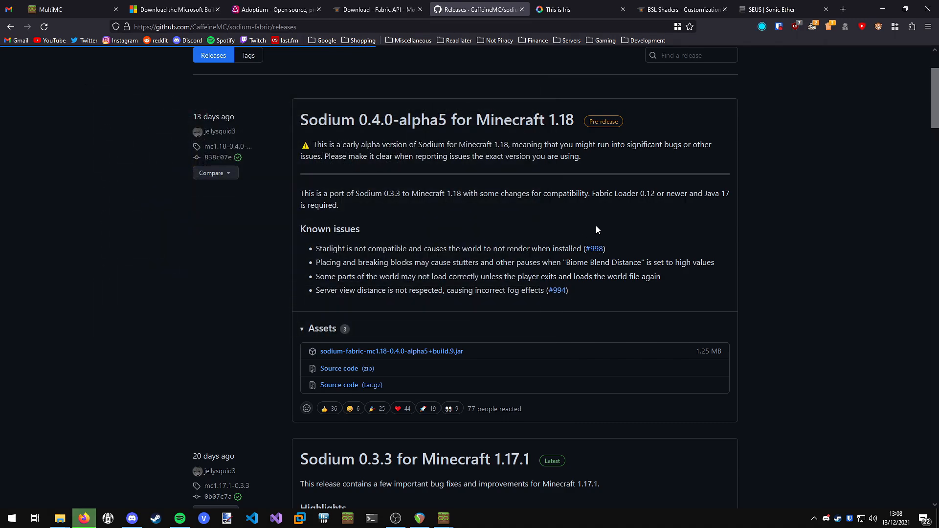
{"action": "mouse_move", "coordinate": [532, 130]}
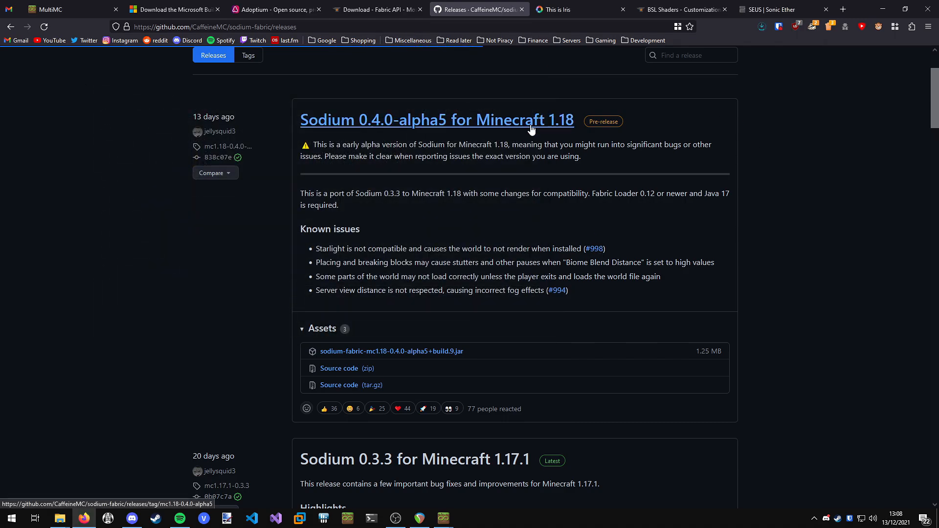
{"action": "left_click", "coordinate": [557, 8]}
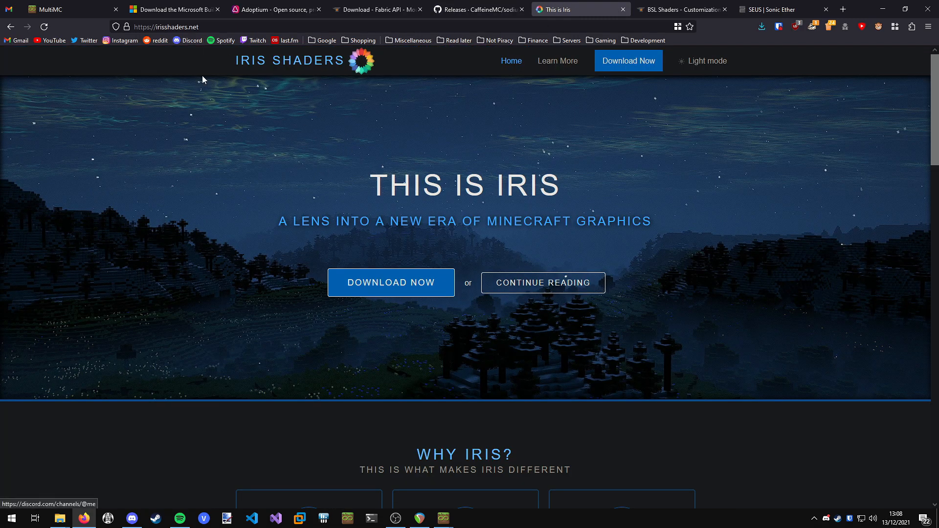
{"action": "mouse_move", "coordinate": [202, 79]}
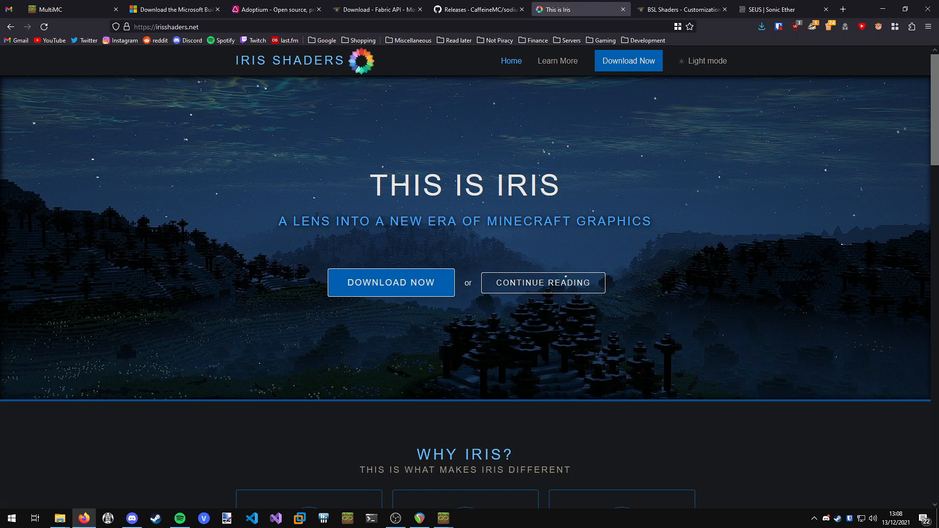
- Save the Iris 1.1.3 jar for Minecraft 1.18.1 from Iris's CurseForge project files
{"action": "left_click", "coordinate": [390, 282]}
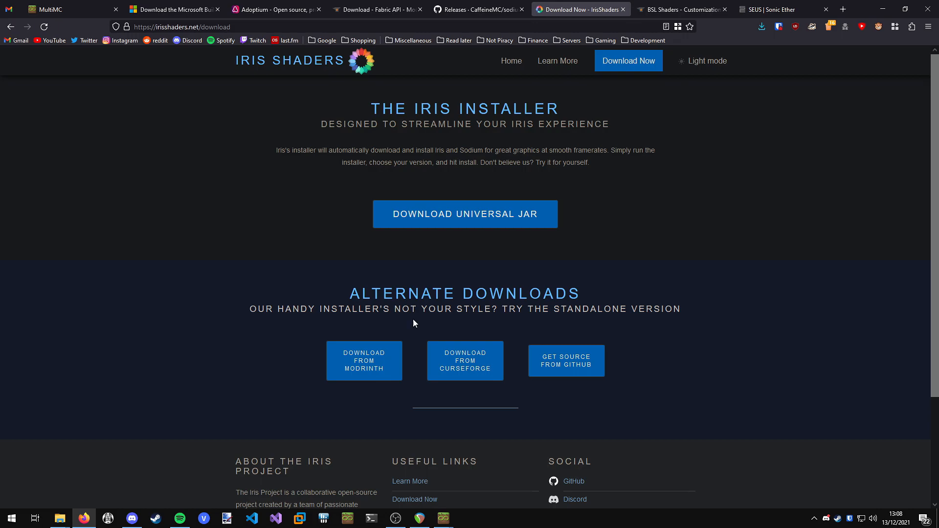
{"action": "mouse_move", "coordinate": [461, 317]}
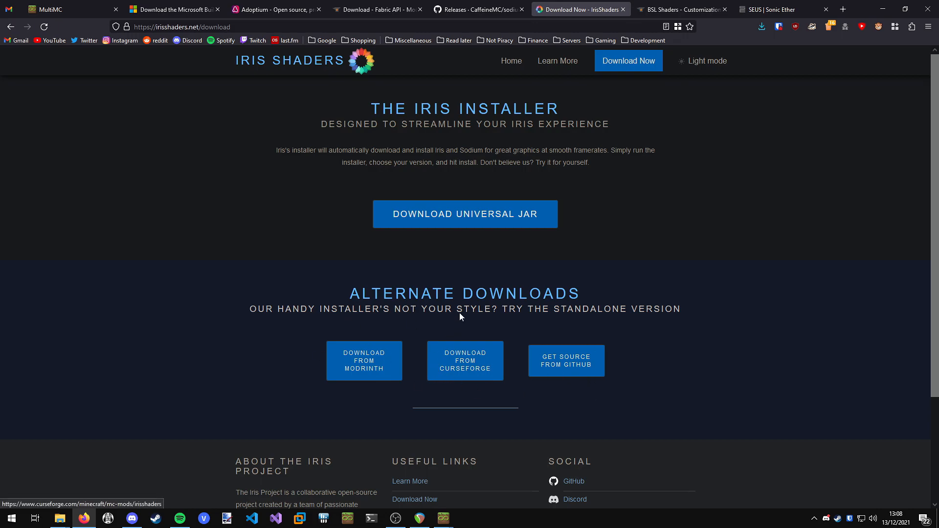
{"action": "left_click", "coordinate": [464, 361]}
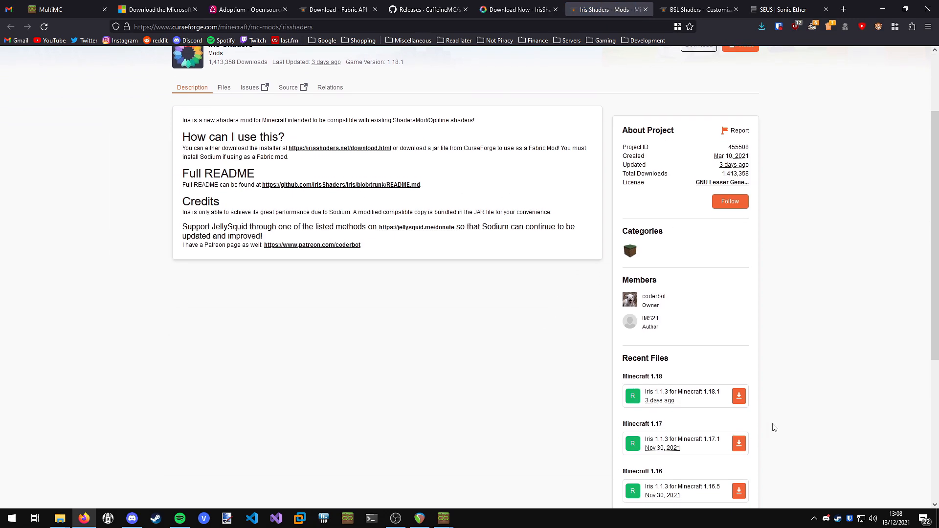
{"action": "scroll", "scroll_direction": "down", "scroll_amount": 3}
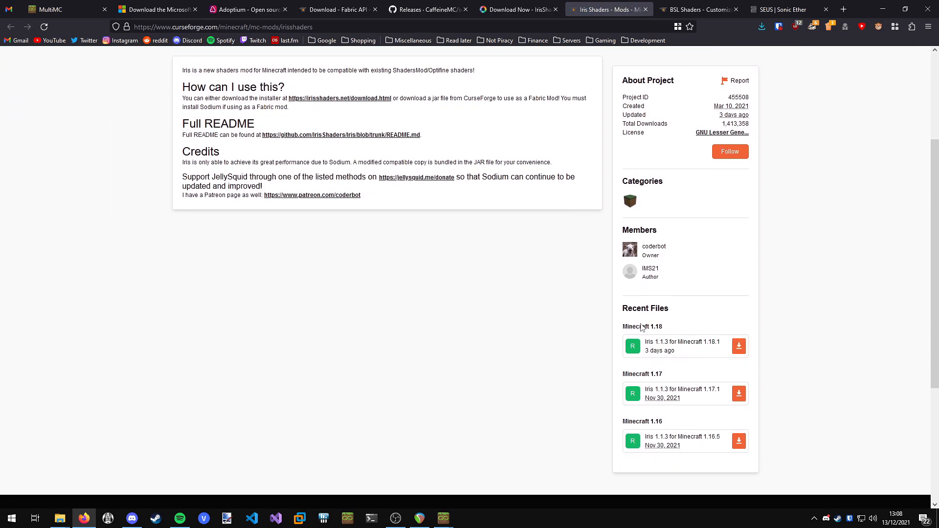
{"action": "left_click", "coordinate": [739, 346]}
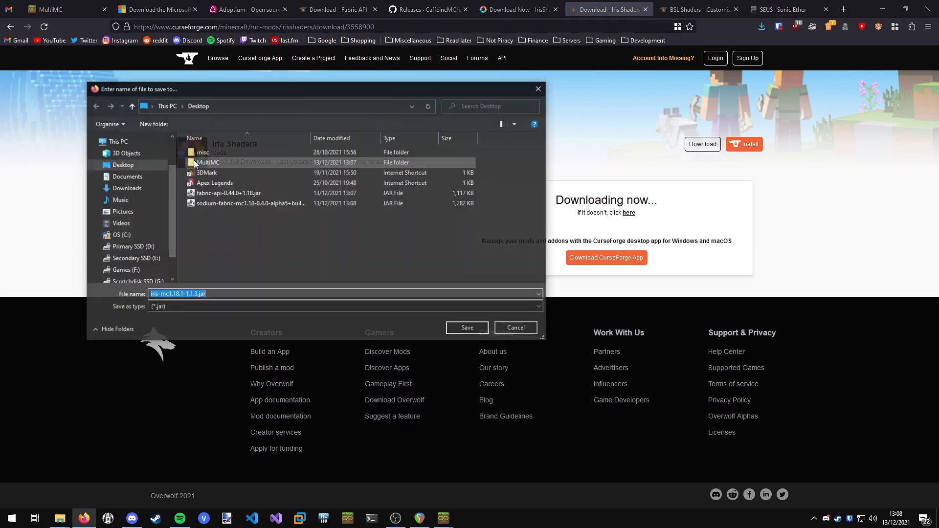
{"action": "left_click", "coordinate": [467, 328]}
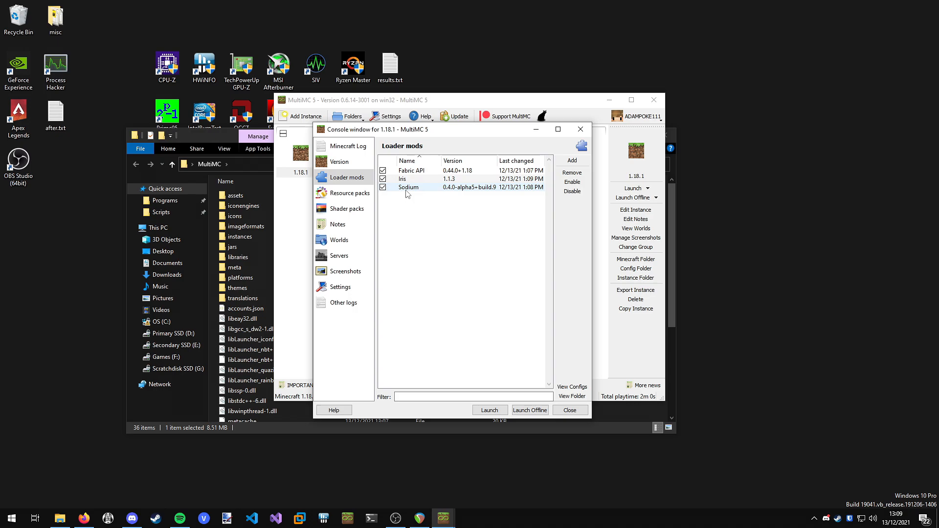
{"action": "mouse_move", "coordinate": [408, 187]}
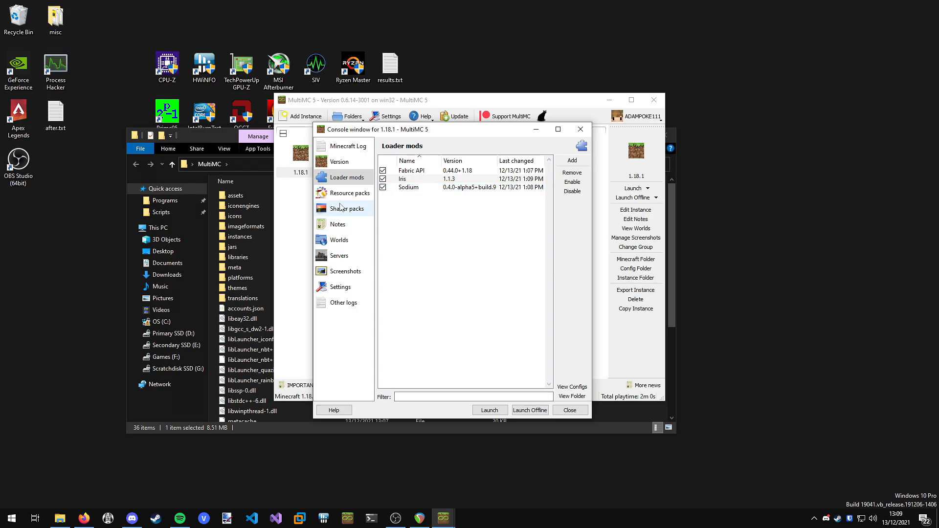
- Show the 1.18.1 instance's Shader packs page and reveal its empty shaderpacks folder
{"action": "left_click", "coordinate": [346, 208]}
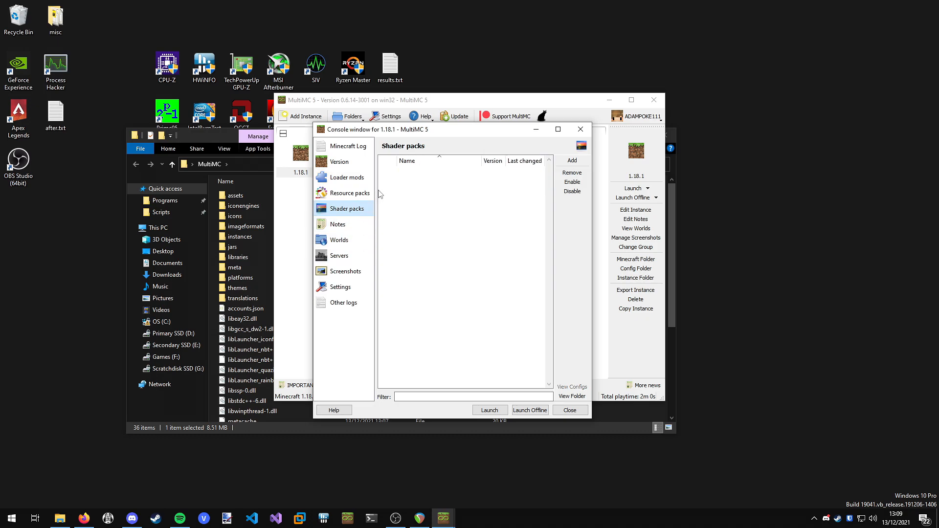
{"action": "mouse_move", "coordinate": [486, 248]}
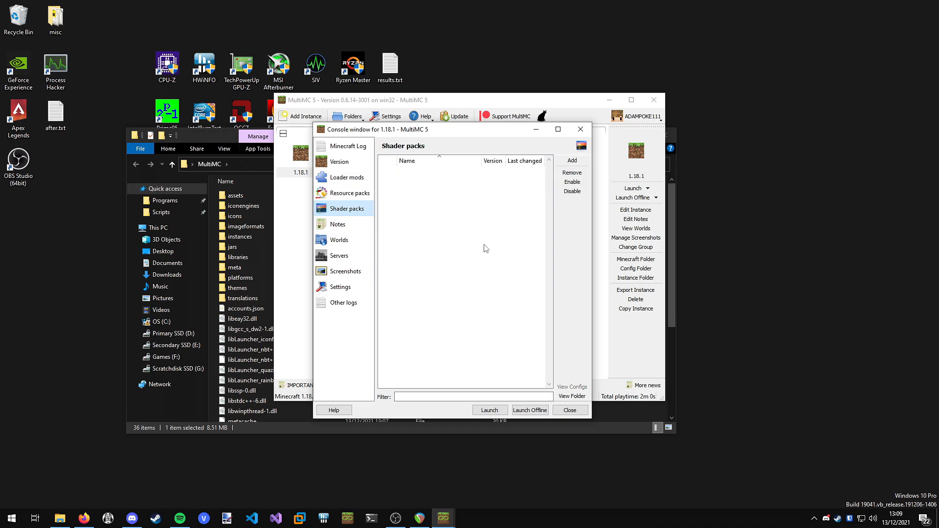
{"action": "left_click", "coordinate": [571, 396]}
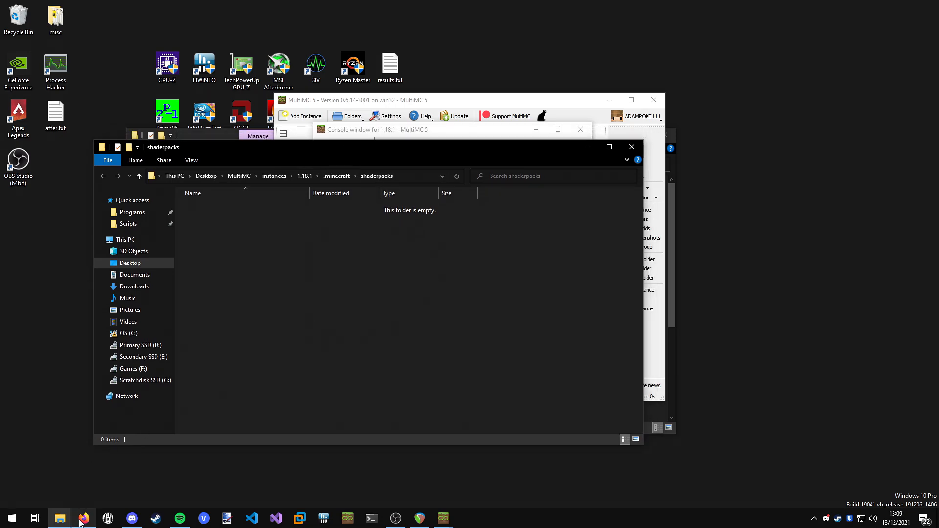
{"action": "left_click", "coordinate": [84, 518]}
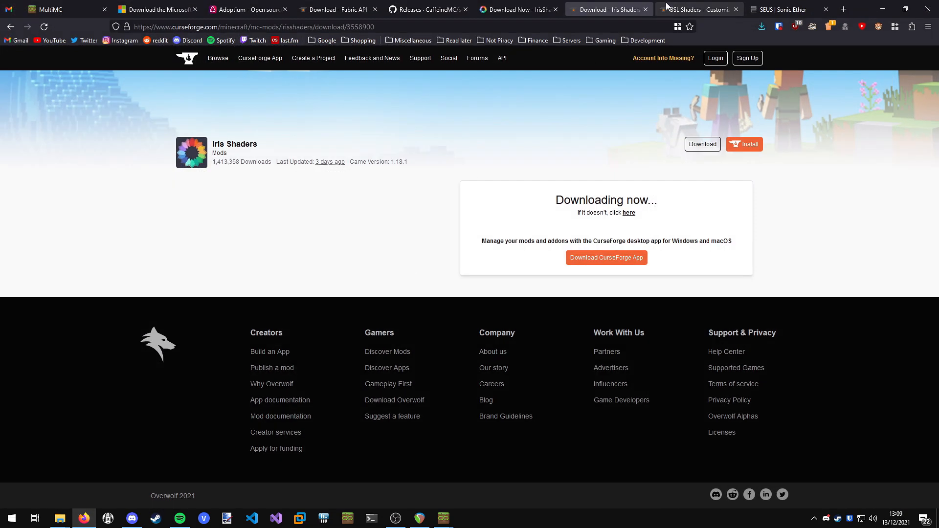
- Download BSL v8.1.01 for Minecraft 1.18 from CurseForge and SEUS Renewed v1.0.1 from Sonic Ether's site
{"action": "left_click", "coordinate": [698, 8]}
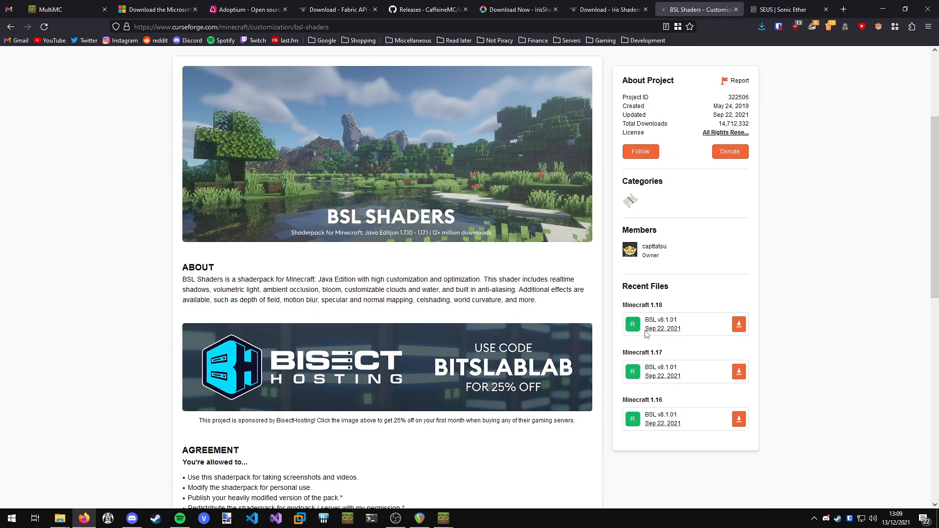
{"action": "left_click", "coordinate": [738, 323]}
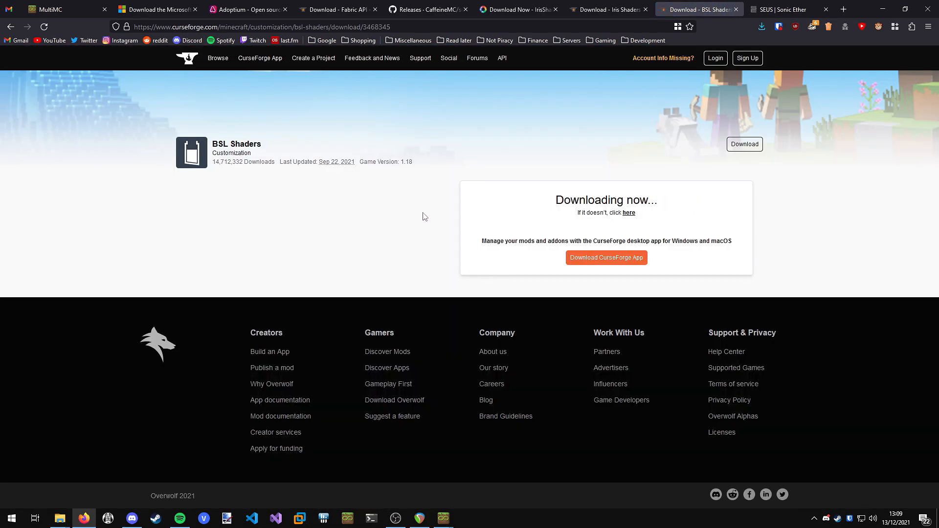
{"action": "left_click", "coordinate": [629, 213]}
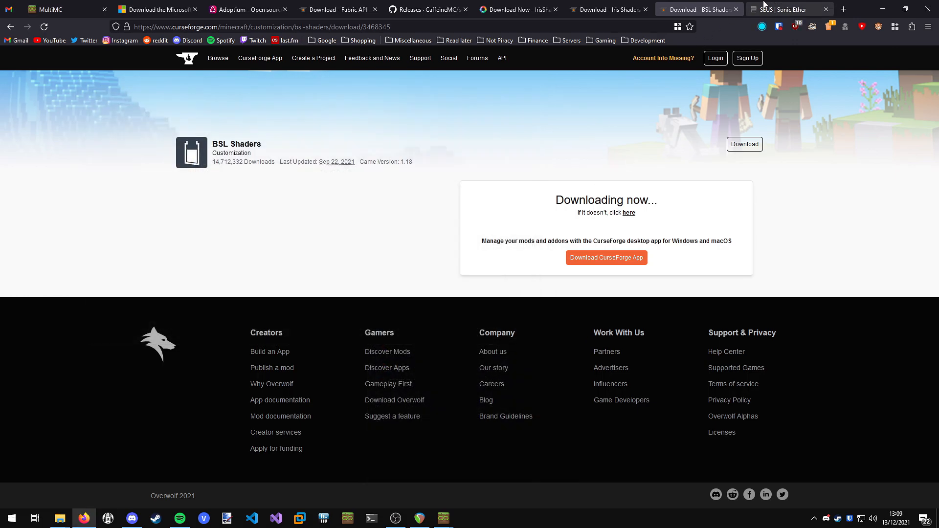
{"action": "left_click", "coordinate": [781, 9]}
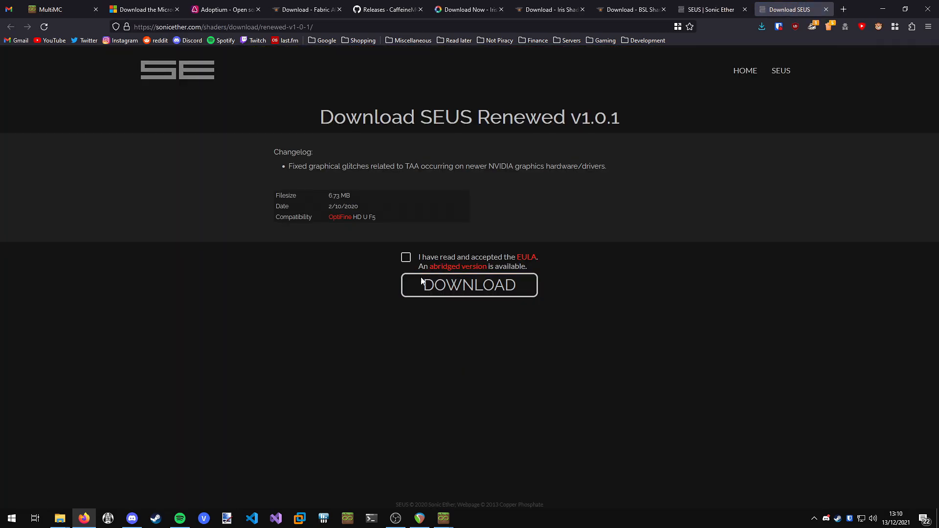
{"action": "left_click", "coordinate": [469, 284]}
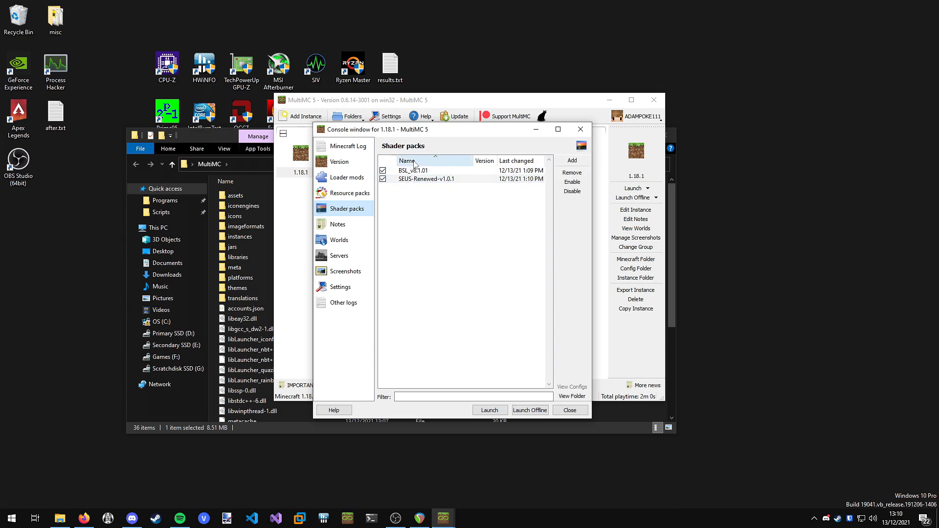
{"action": "mouse_move", "coordinate": [580, 129]}
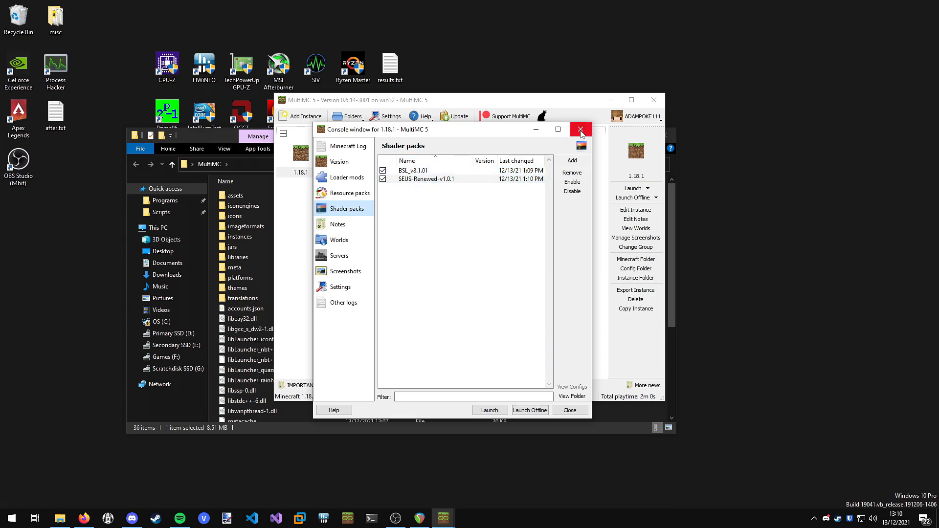
- Close the instance's console window so Minecraft 1.18.1 can be launched
{"action": "left_click", "coordinate": [579, 129]}
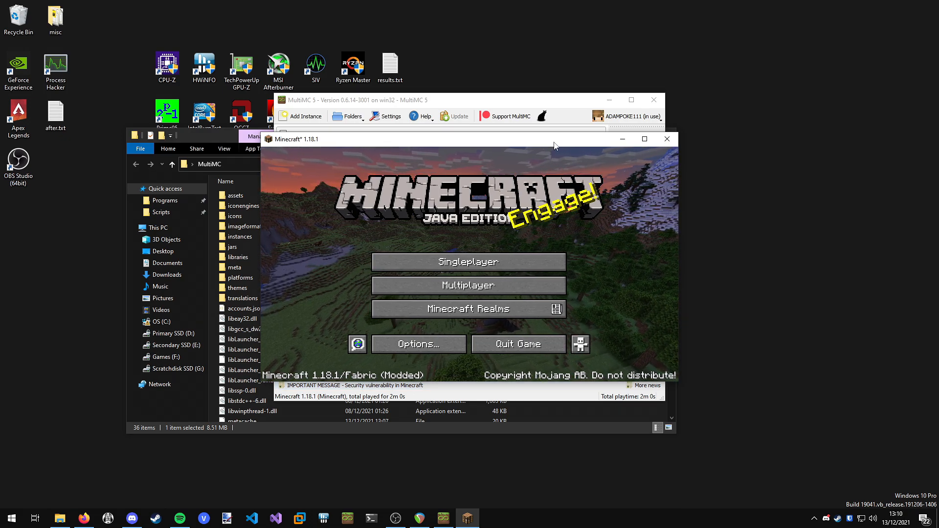
- Create a new Survival singleplayer world, load into it and bring up the game menu
{"action": "left_click", "coordinate": [645, 137]}
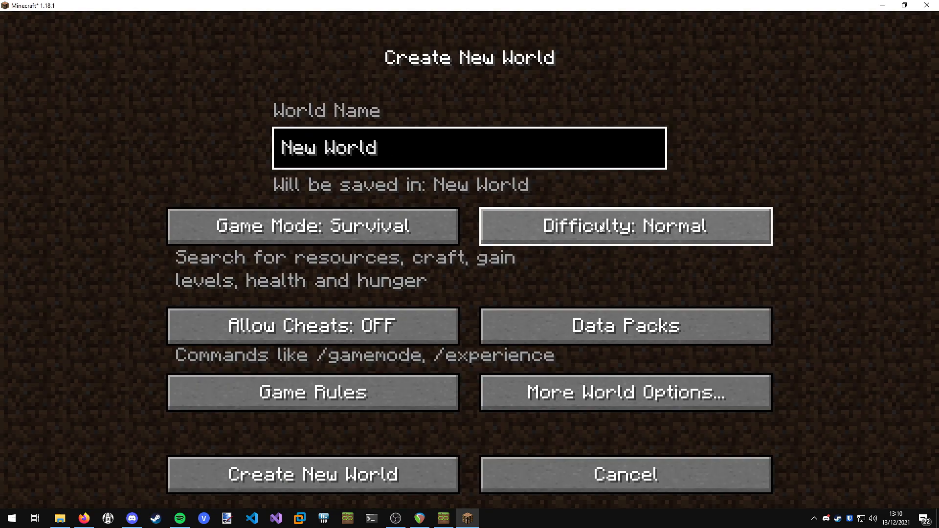
{"action": "mouse_move", "coordinate": [386, 468]}
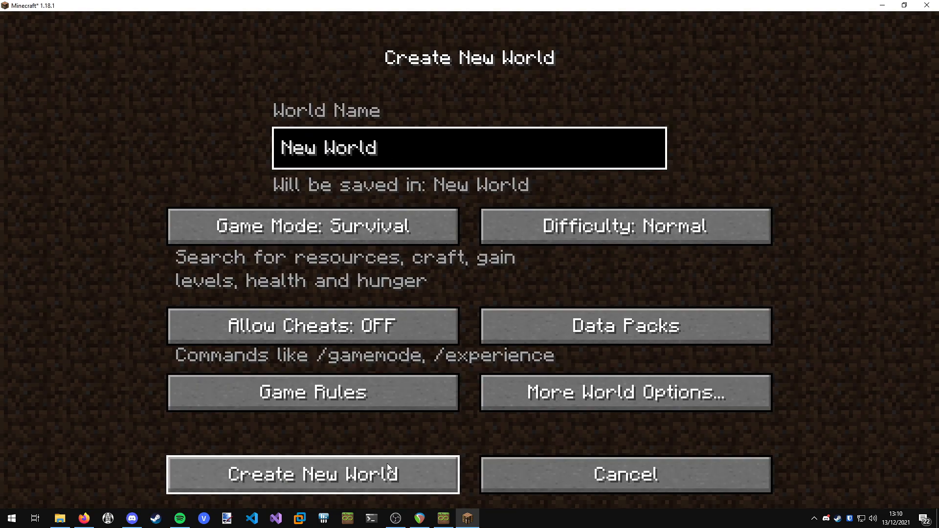
{"action": "left_click", "coordinate": [312, 473]}
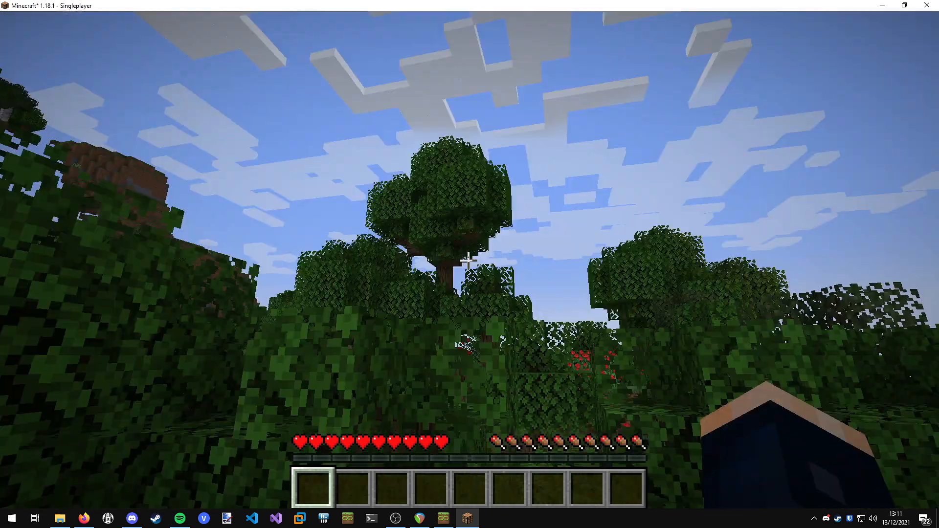
{"action": "key", "text": "Escape"}
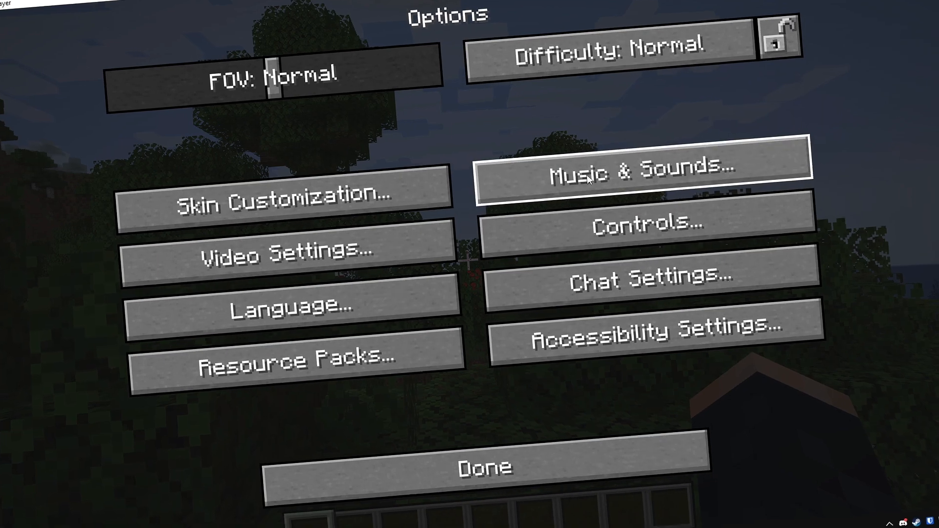
{"action": "left_click", "coordinate": [644, 224]}
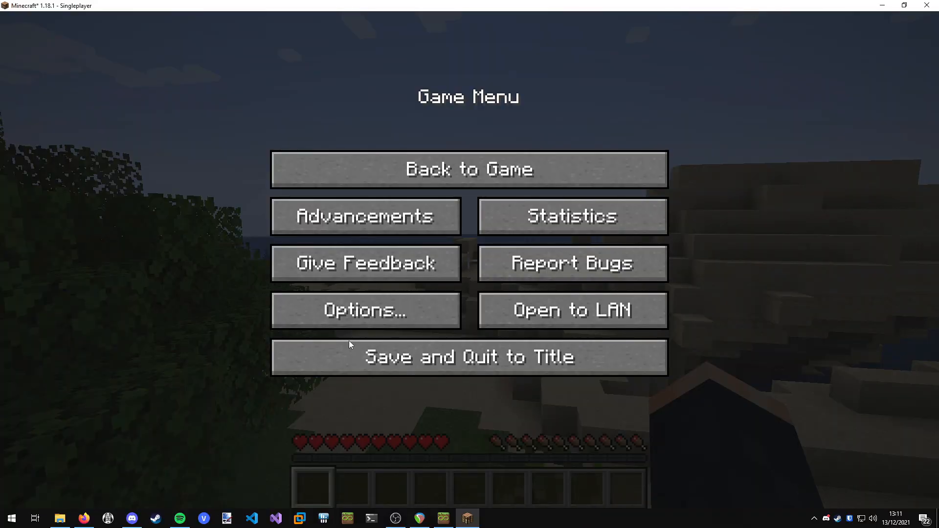
- Select BSL_v8.1.01.zip as the shader pack in Video Settings and resume the world with it
{"action": "left_click", "coordinate": [365, 310]}
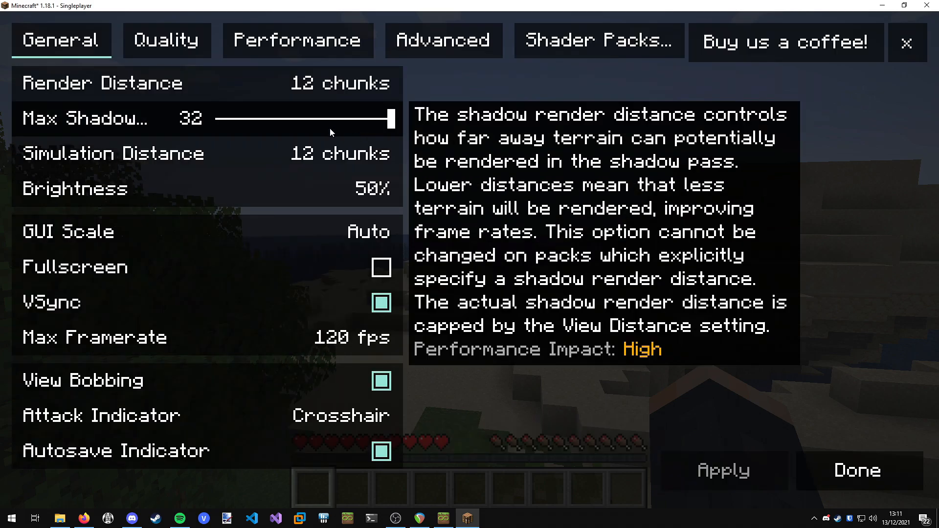
{"action": "mouse_move", "coordinate": [693, 299]}
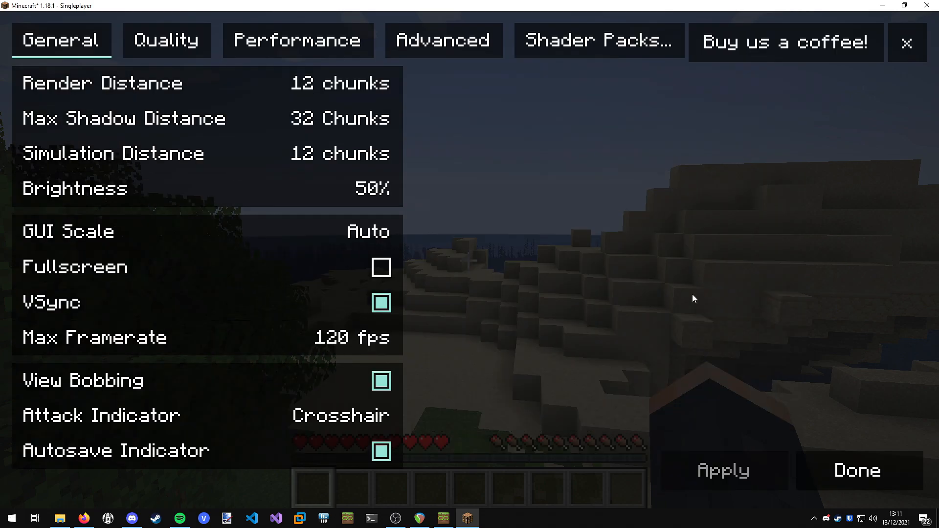
{"action": "mouse_move", "coordinate": [657, 292]}
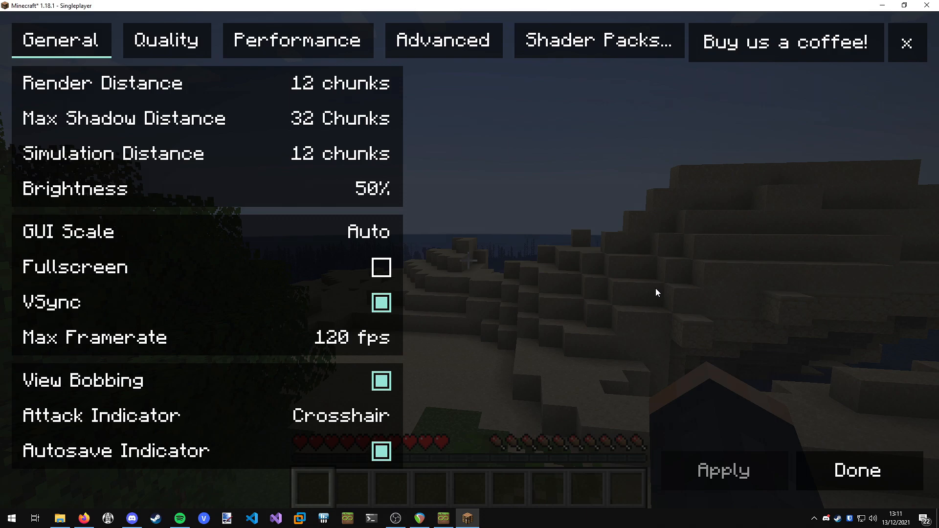
{"action": "mouse_move", "coordinate": [594, 199]}
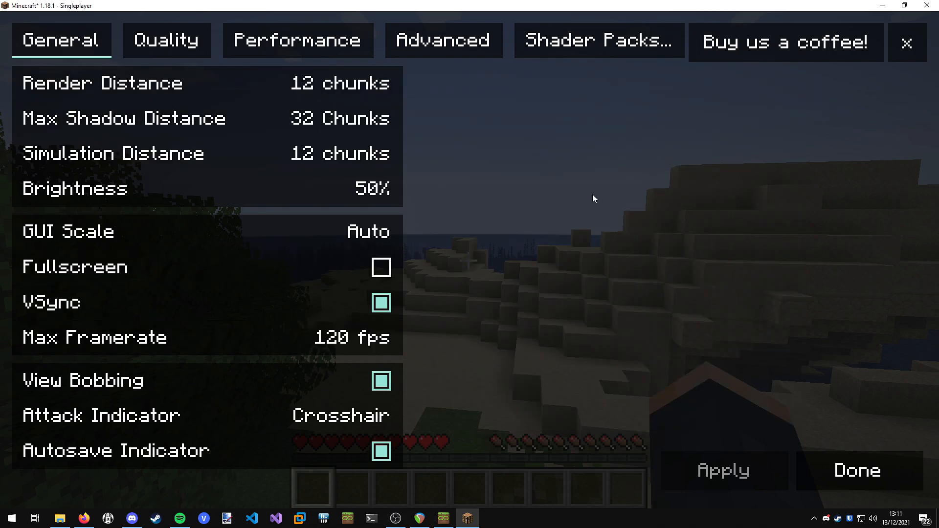
{"action": "mouse_move", "coordinate": [599, 41]}
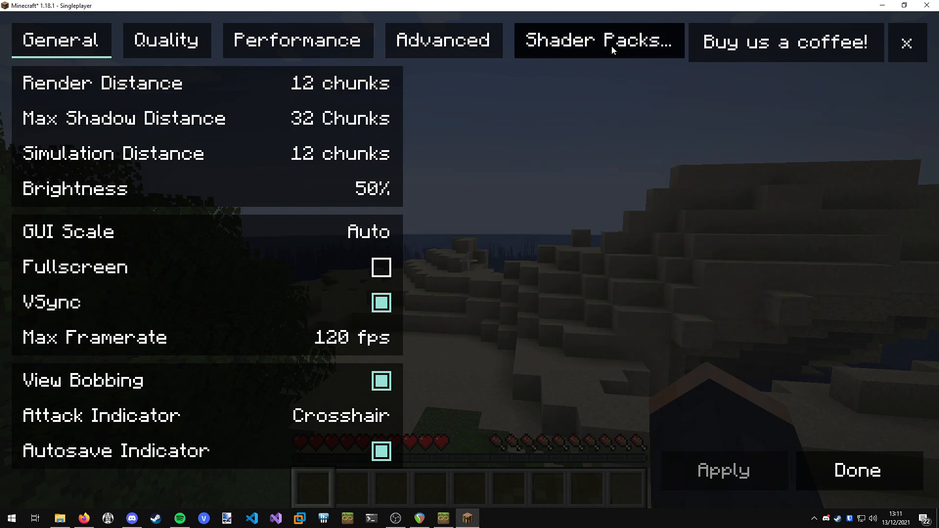
{"action": "left_click", "coordinate": [598, 41]}
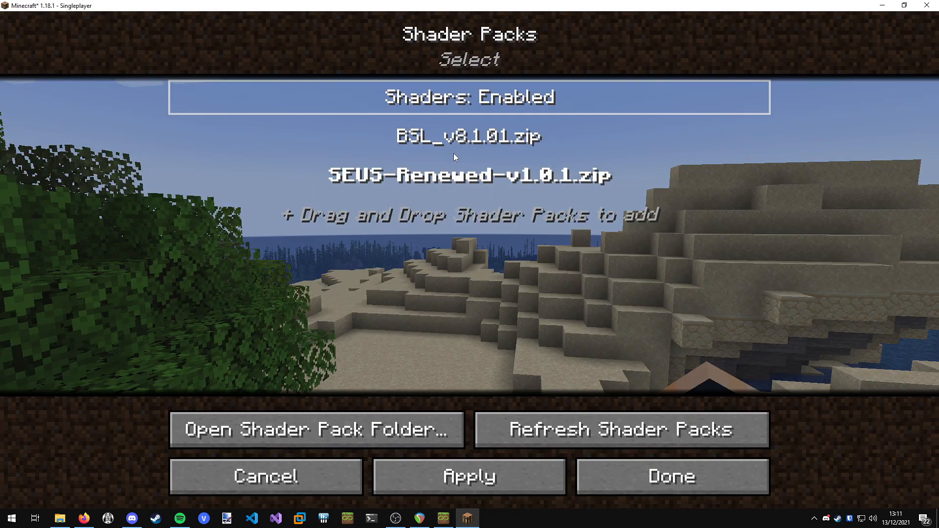
{"action": "mouse_move", "coordinate": [421, 186]}
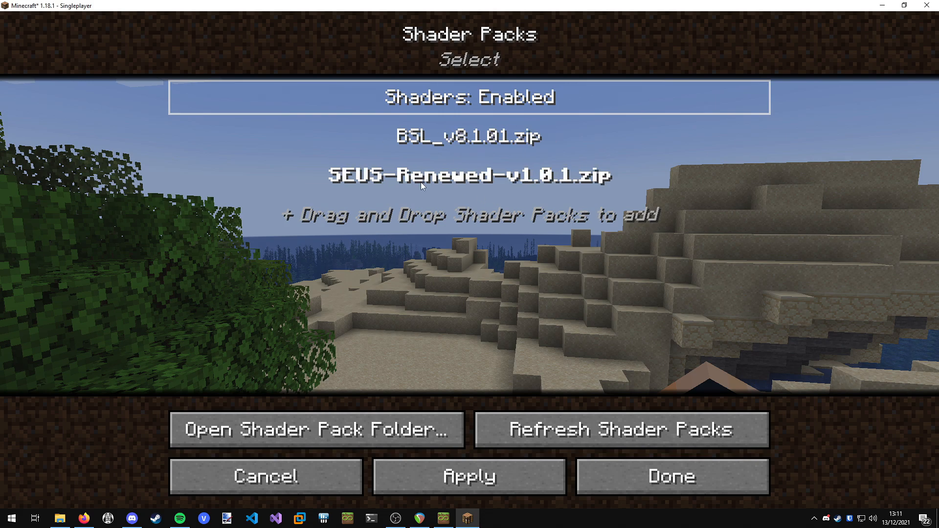
{"action": "left_click", "coordinate": [468, 136]}
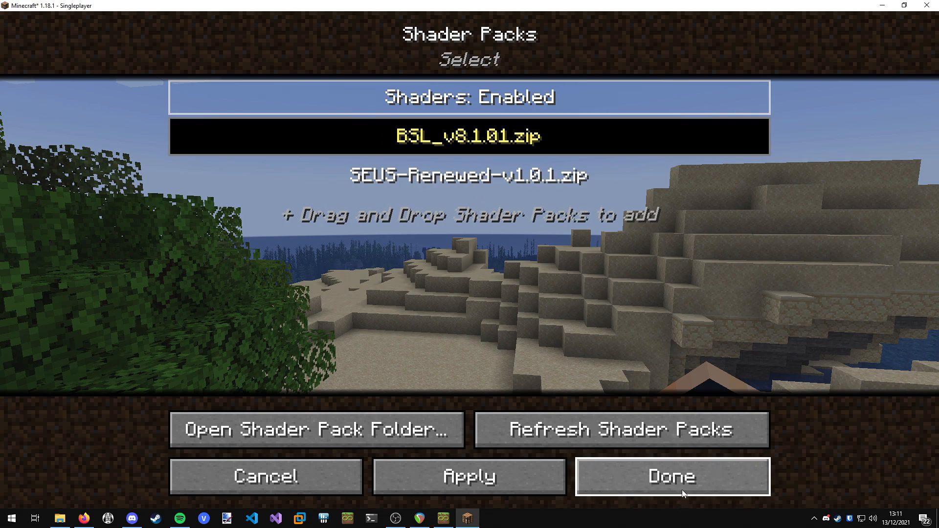
{"action": "left_click", "coordinate": [671, 476]}
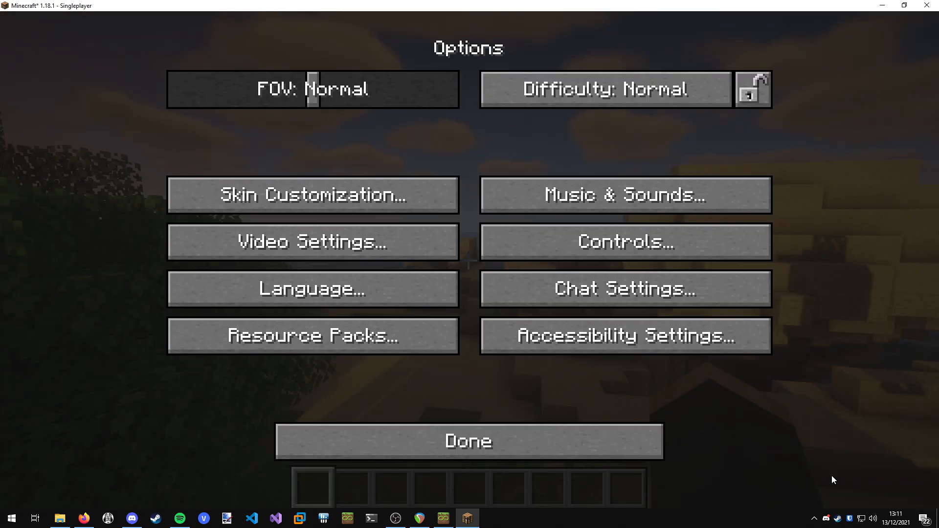
{"action": "left_click", "coordinate": [469, 441]}
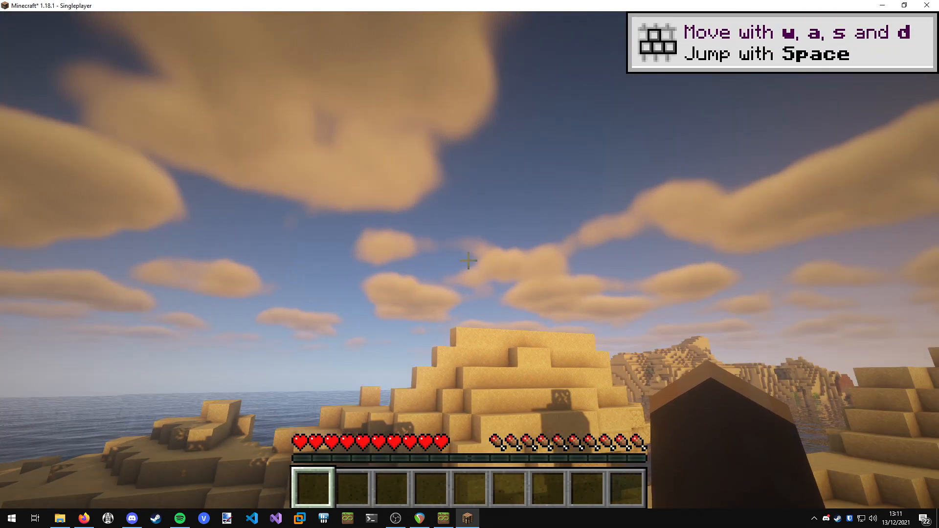
{"action": "mouse_move", "coordinate": [469, 260]}
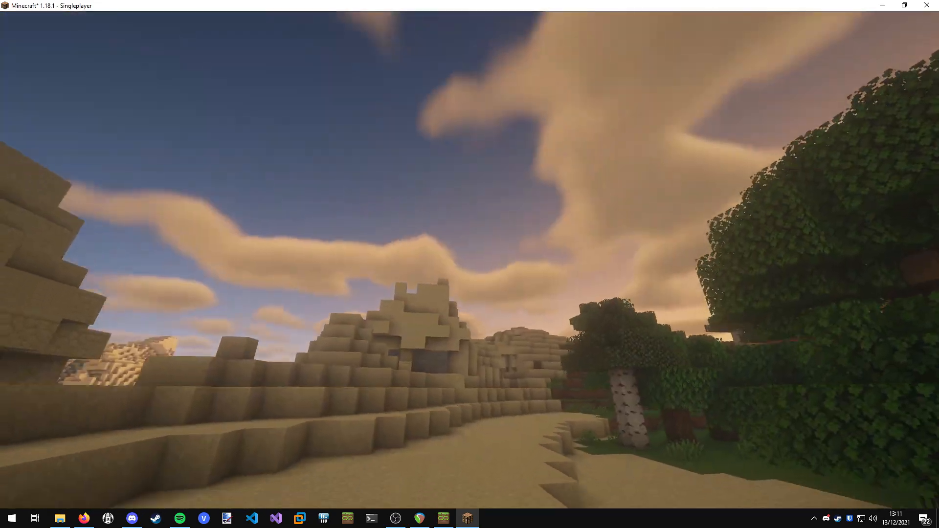
{"action": "mouse_move", "coordinate": [469, 264]}
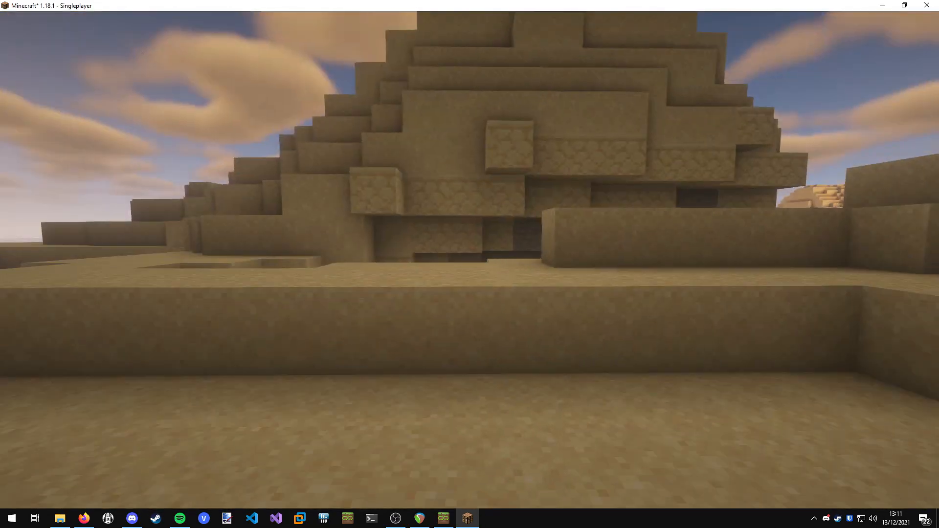
{"action": "mouse_move", "coordinate": [469, 264]}
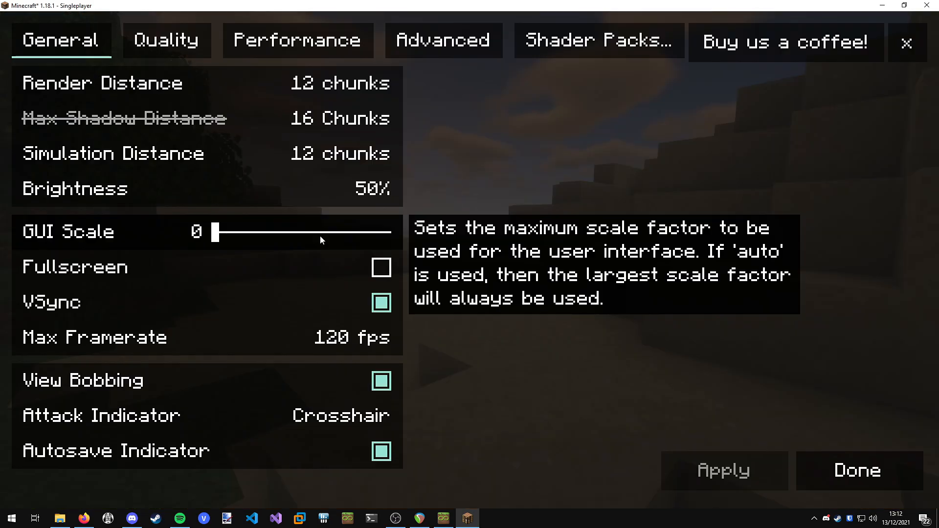
- Select SEUS-Renewed-v1.0.1.zip in place of BSL and resume the world
{"action": "left_click", "coordinate": [597, 40]}
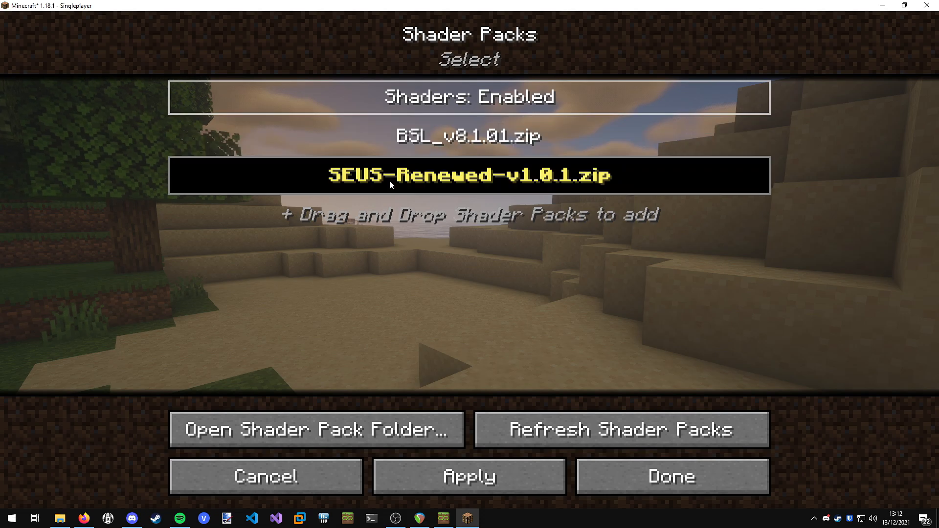
{"action": "left_click", "coordinate": [671, 476]}
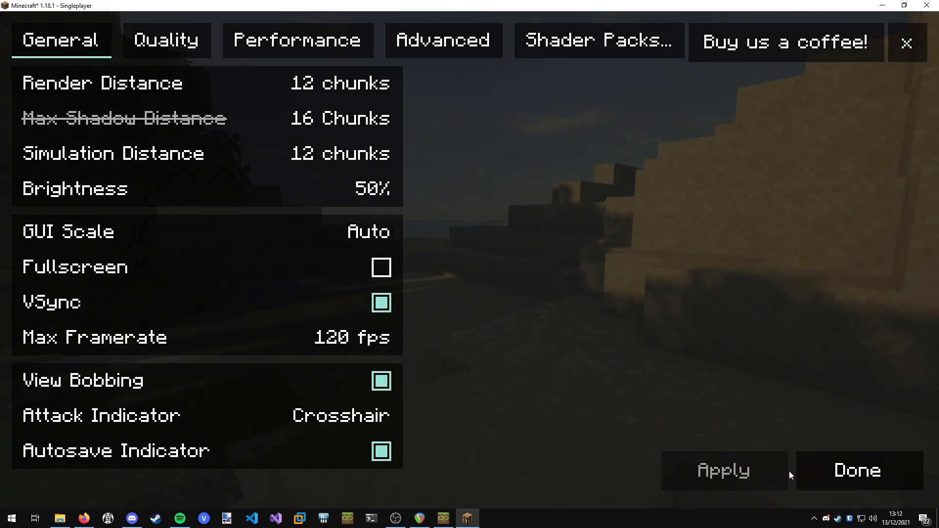
{"action": "left_click", "coordinate": [856, 470]}
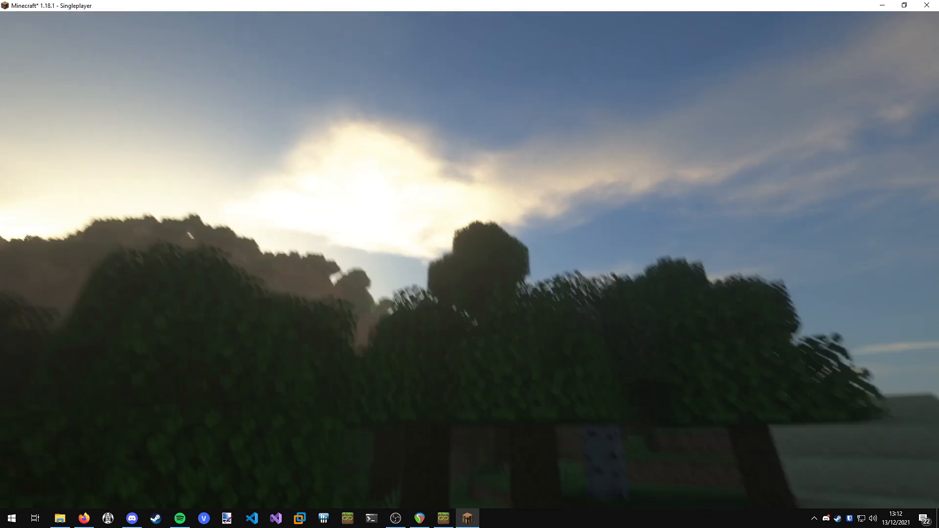
{"action": "mouse_move", "coordinate": [470, 264]}
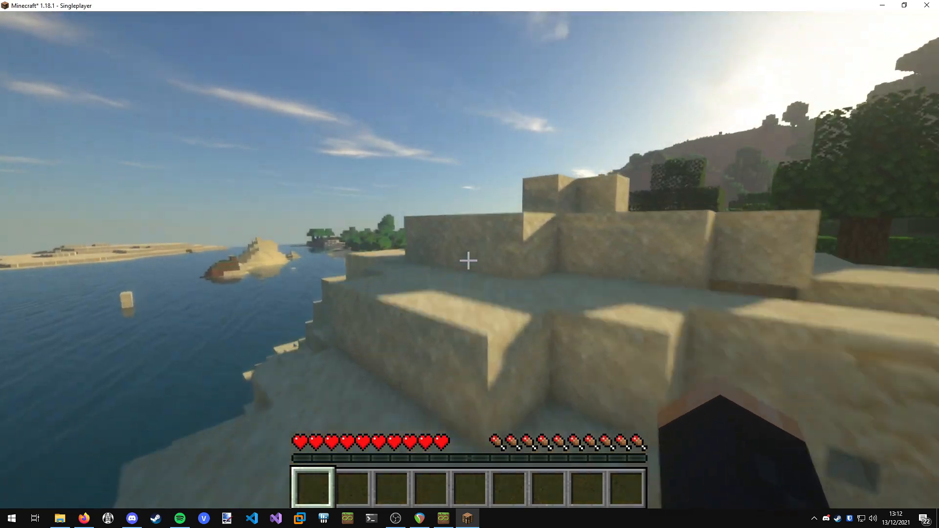
{"action": "mouse_move", "coordinate": [469, 258]}
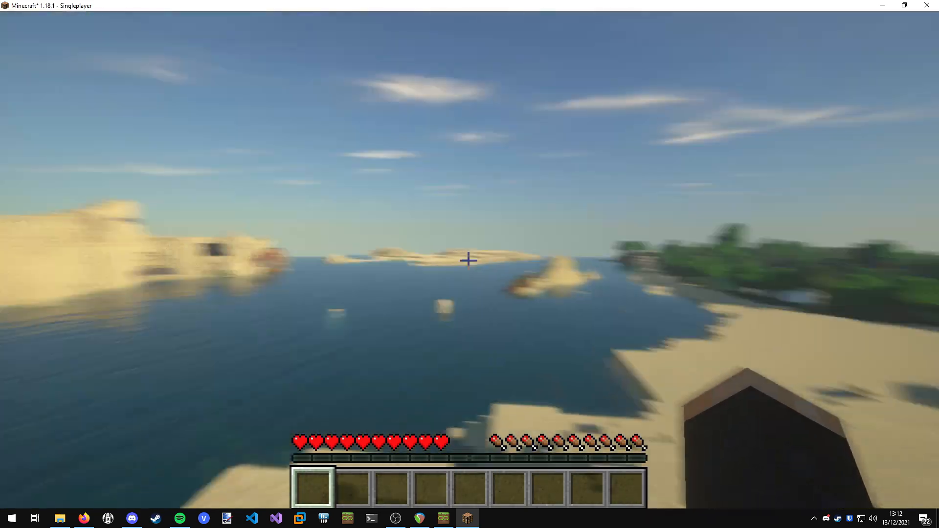
{"action": "mouse_move", "coordinate": [470, 260]}
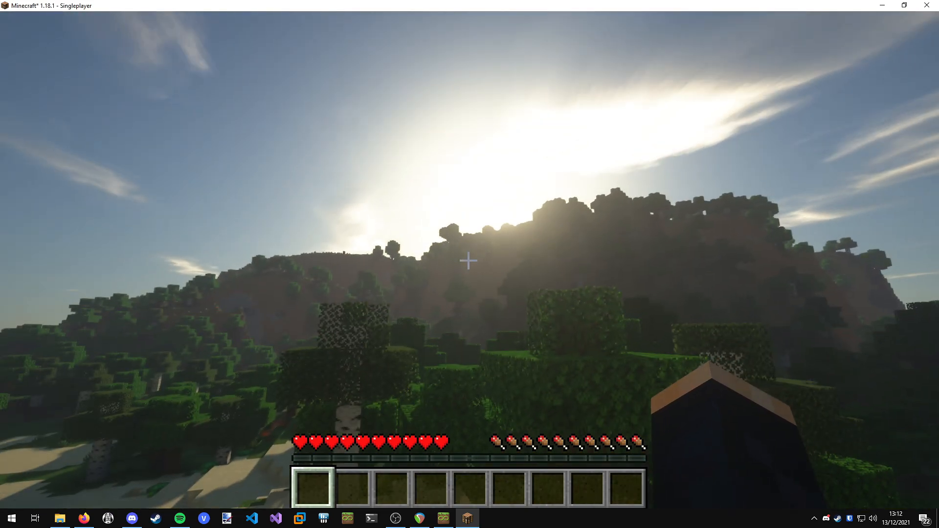